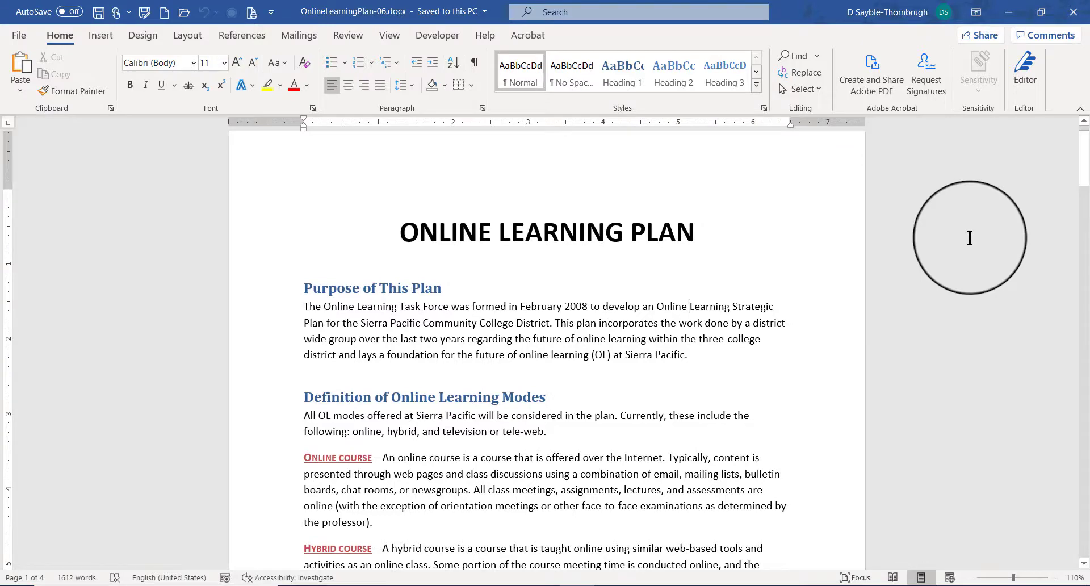
mouse_move(960, 260)
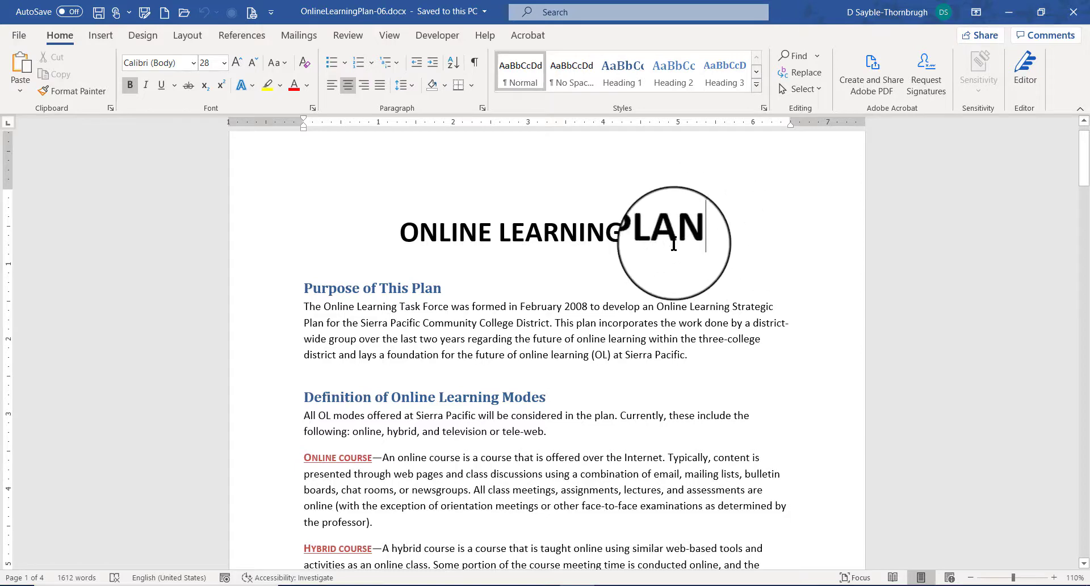
- Place the cursor before the document title and bring up the Bookmark dialog from Insert > Links
click(100, 35)
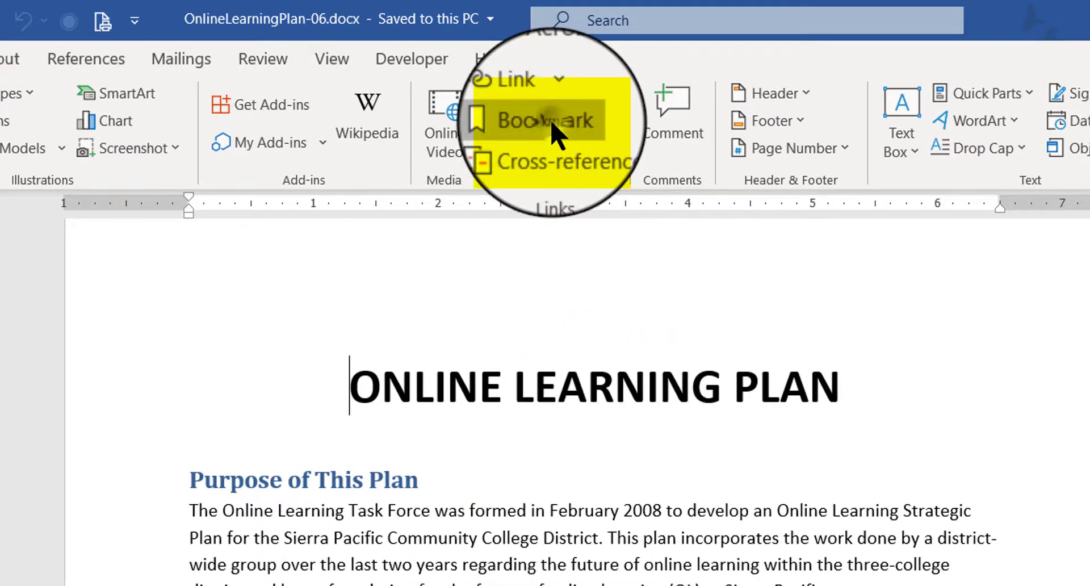
click(550, 120)
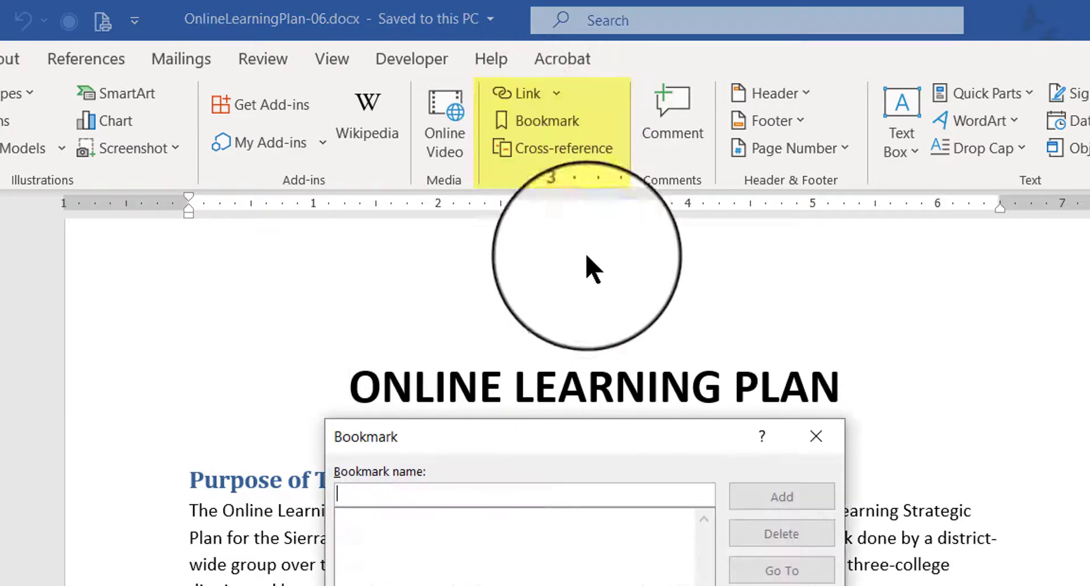
click(816, 436)
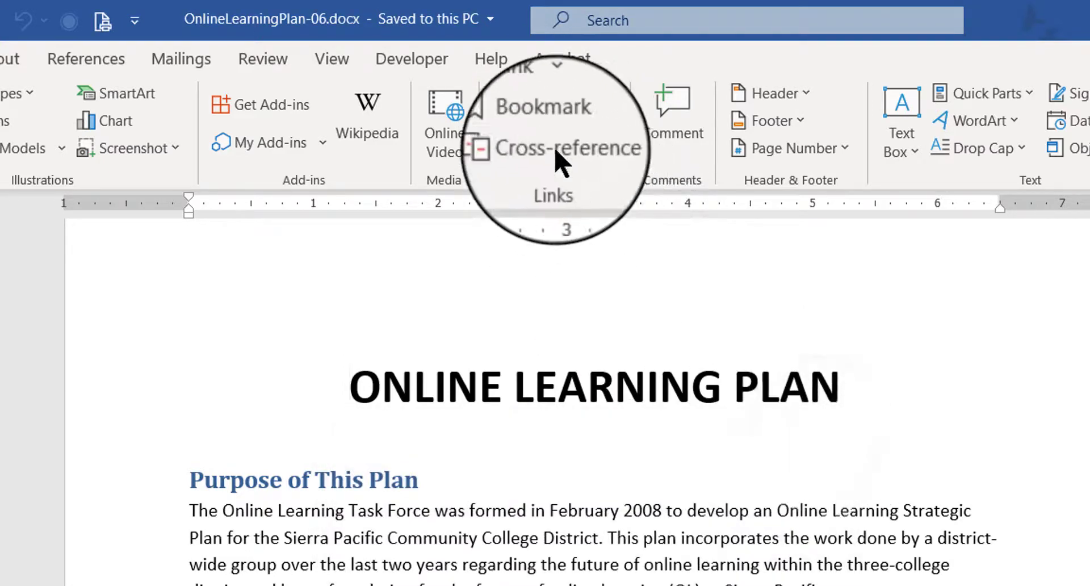
mouse_move(538, 120)
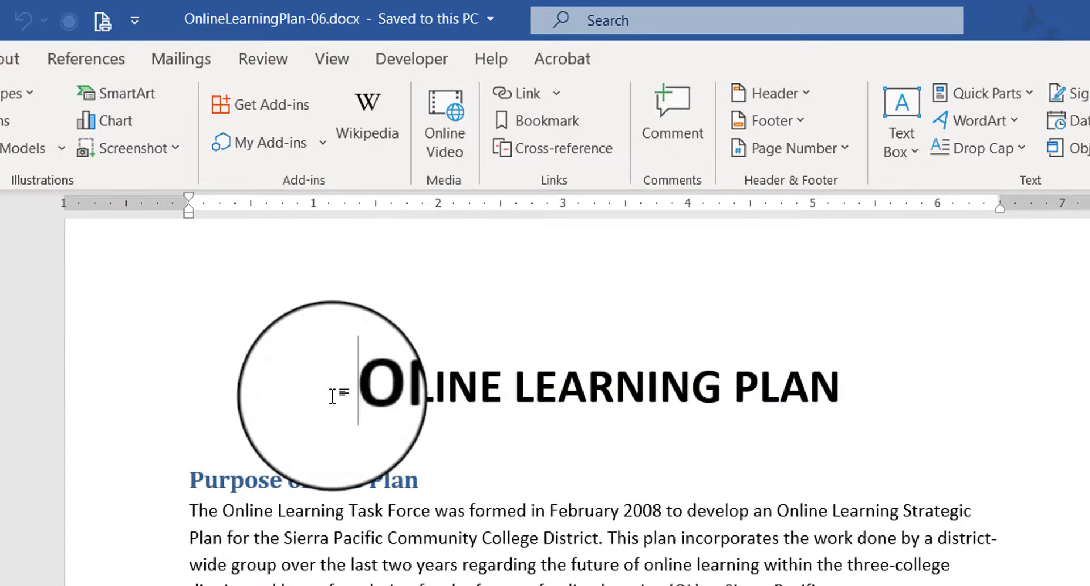
click(546, 119)
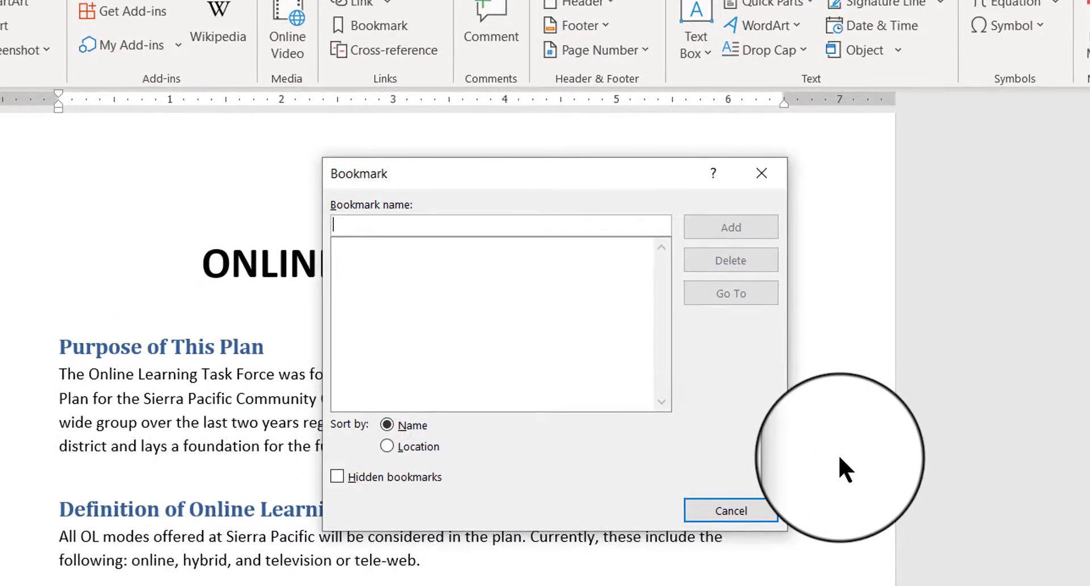
- Add a bookmark named Top_of_first_page at the start of the title
text(Top)
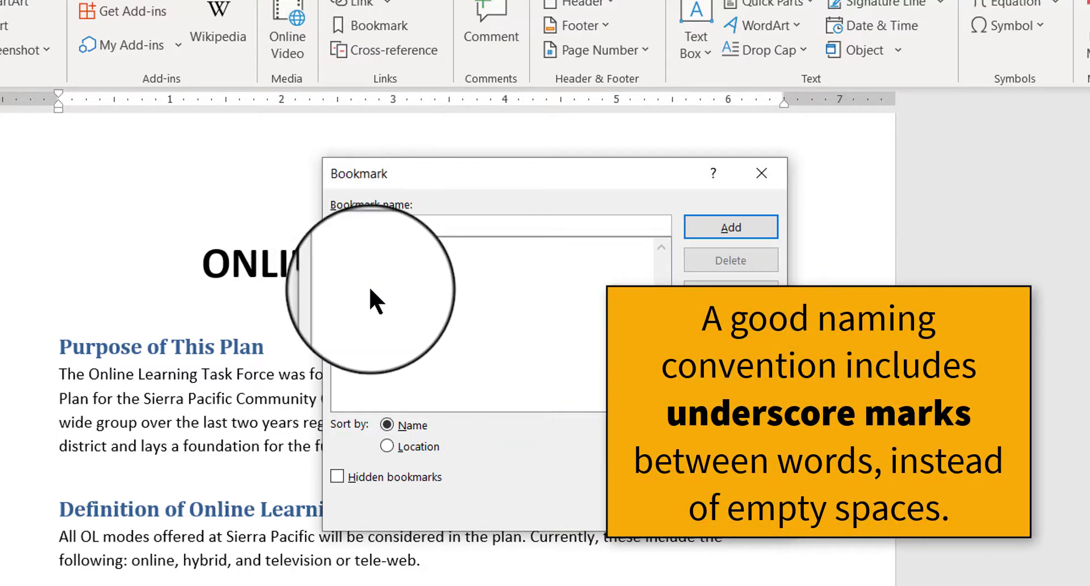
text(Top_)
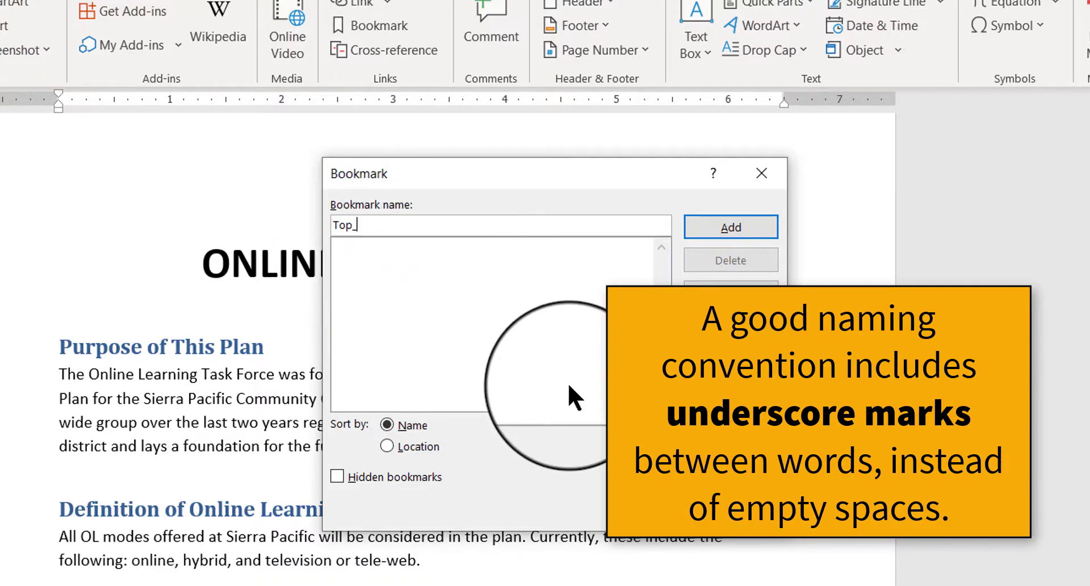
text(of)
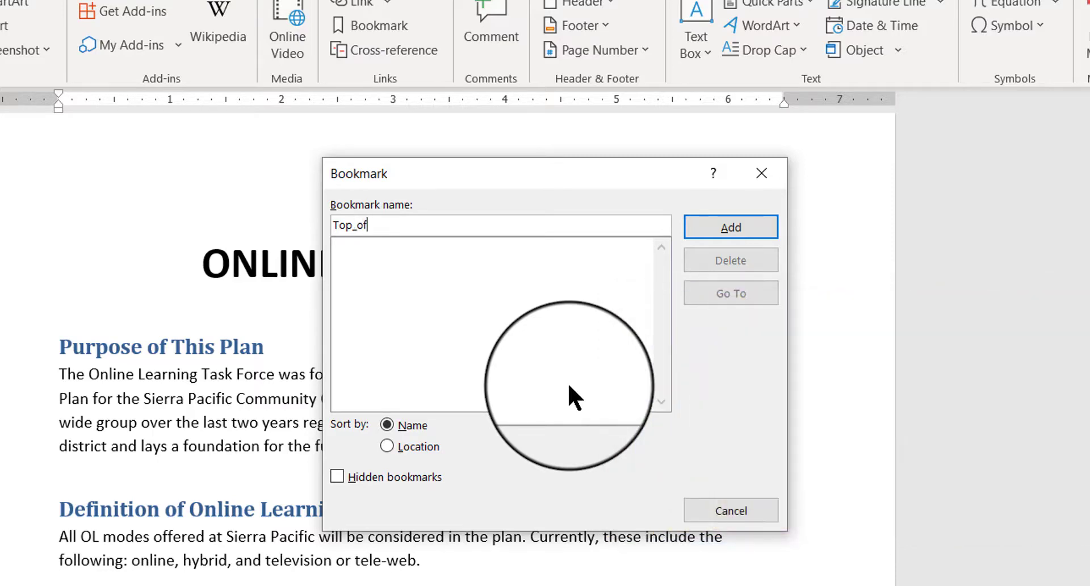
text(_firs)
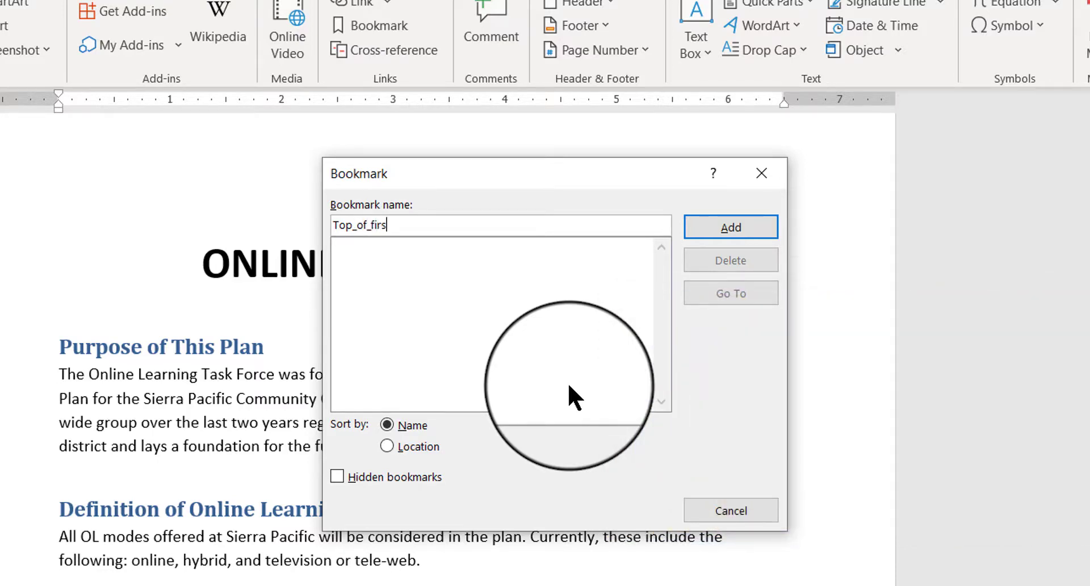
text(t_page)
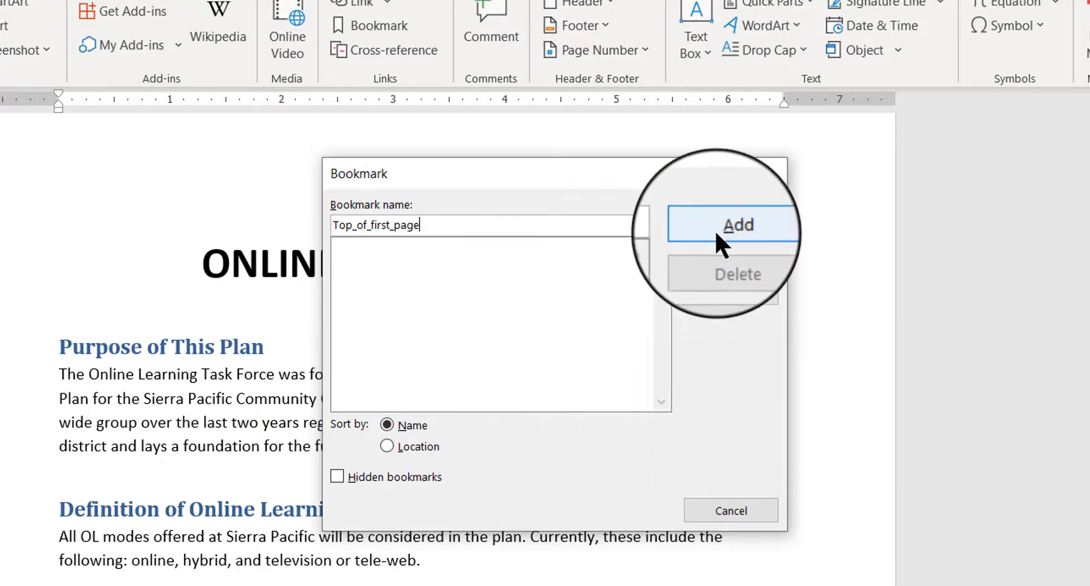
click(737, 225)
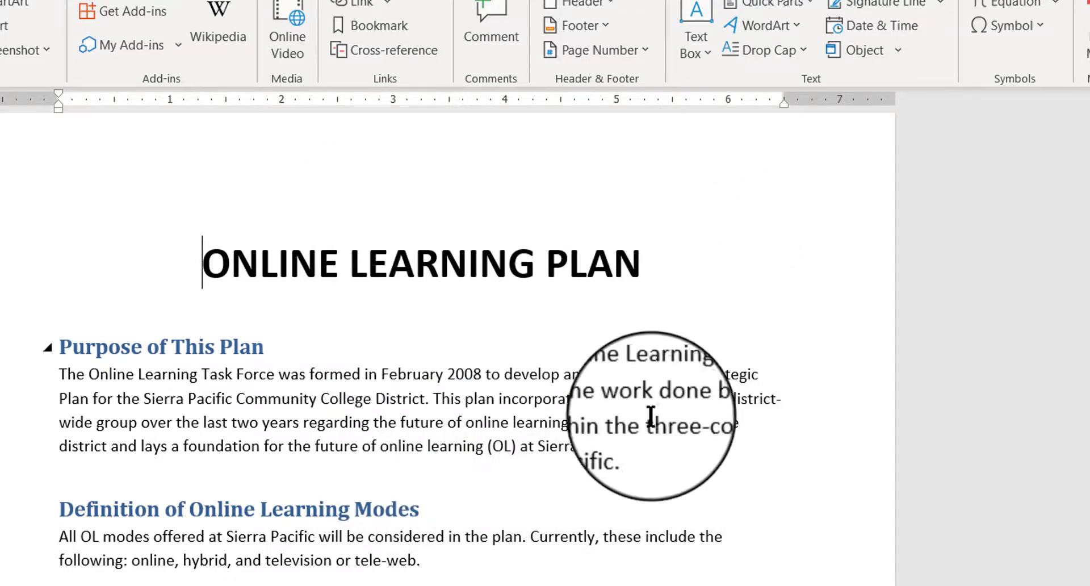
- Scroll down to the Online Learning Offerings and Programs section on page 2
scroll(down, 3)
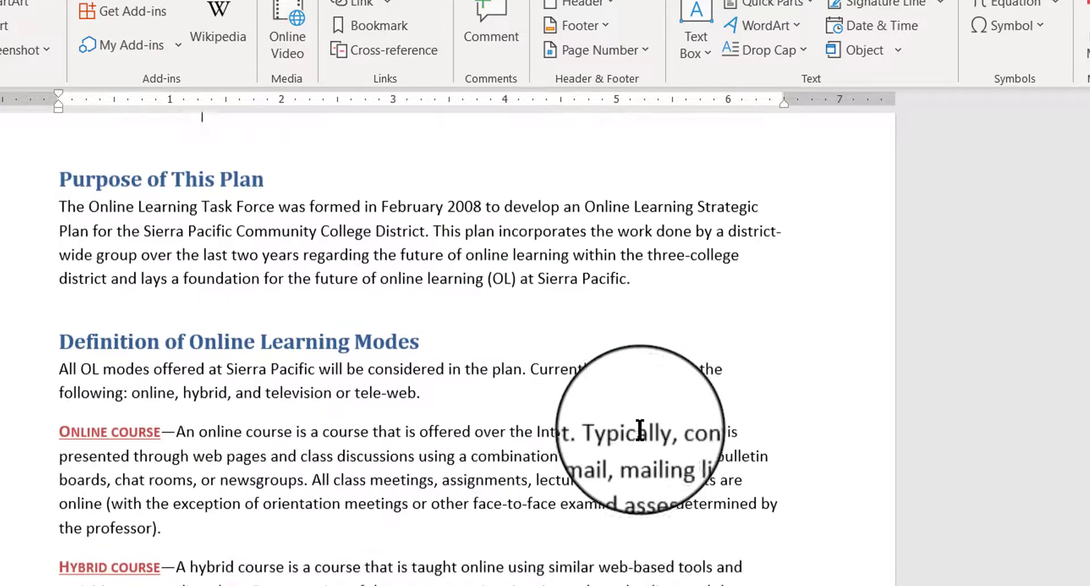
scroll(down, 3)
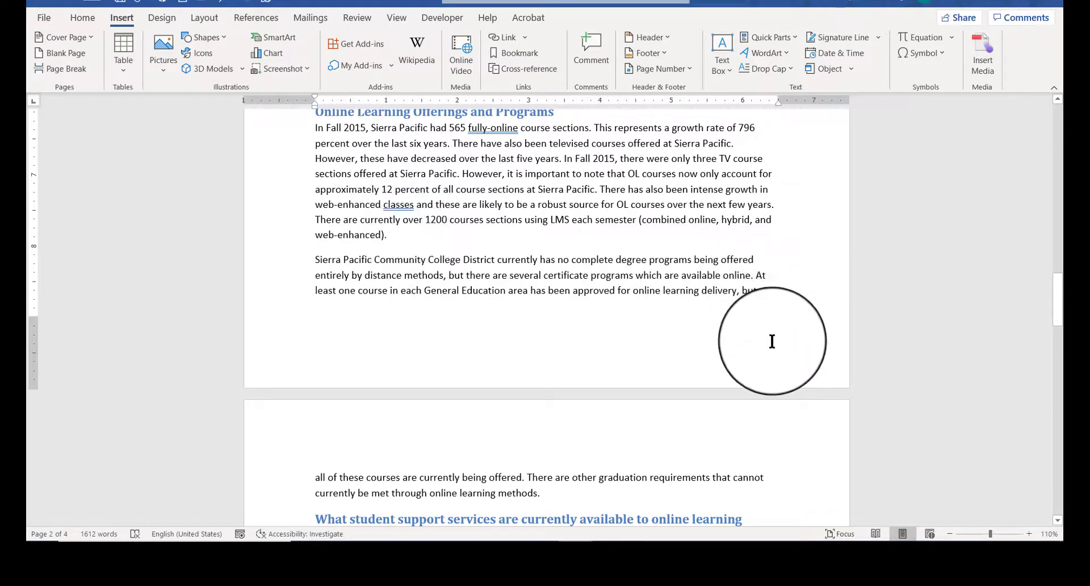
mouse_move(429, 241)
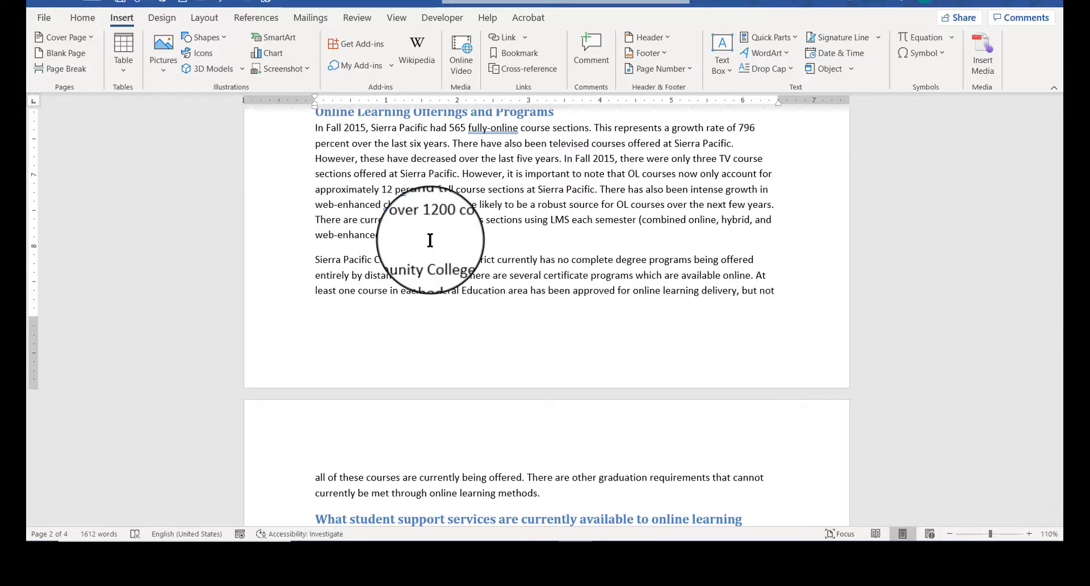
- Type 'Return to top of document' after the web-enhanced paragraph
text(Return)
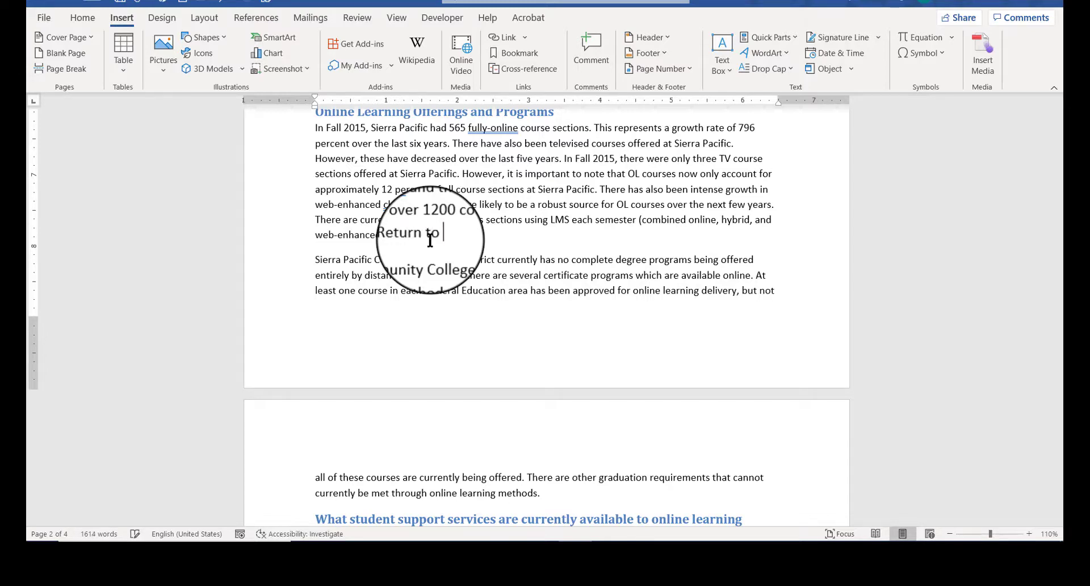
text(top)
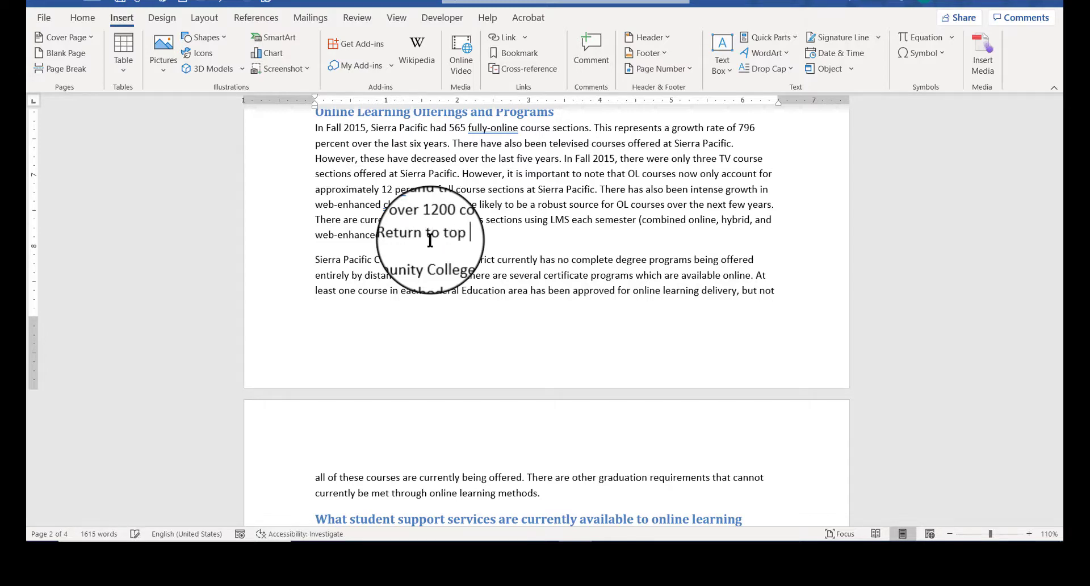
text(of document)
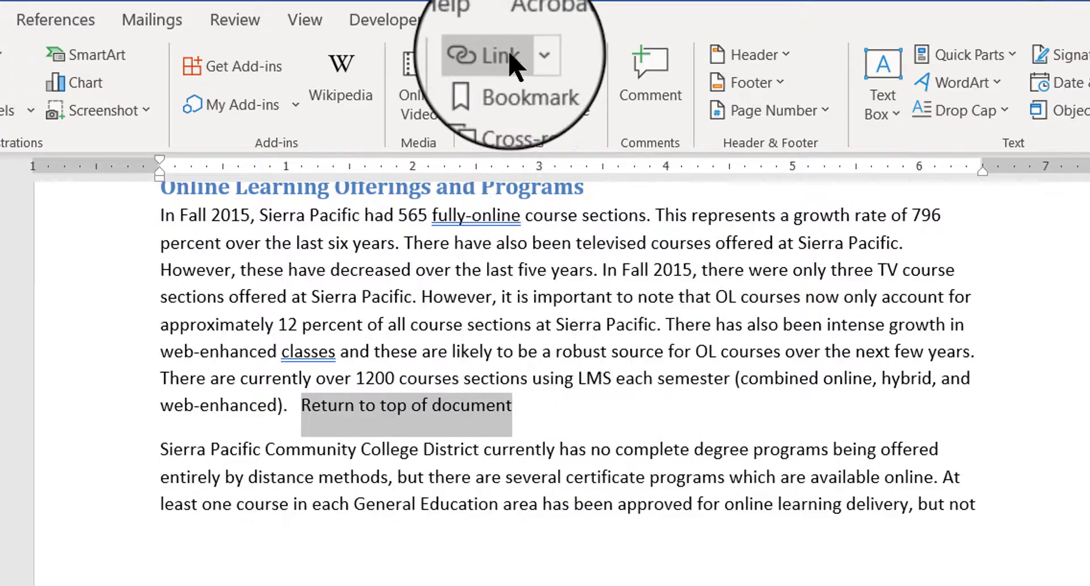
- Bring up the Insert Hyperlink dialog for the selected 'Return to top of document' text
click(496, 56)
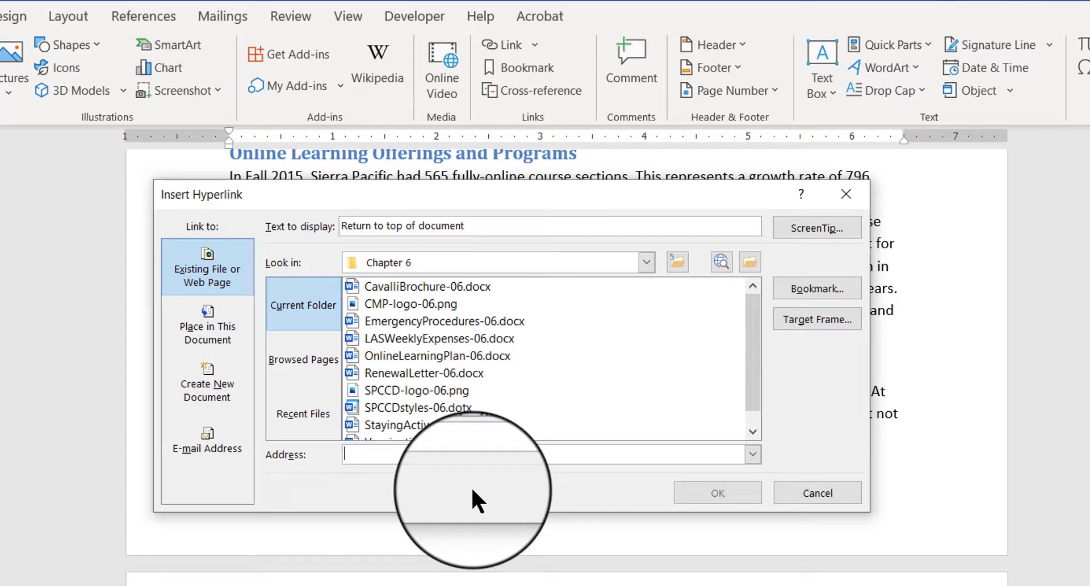
mouse_move(458, 509)
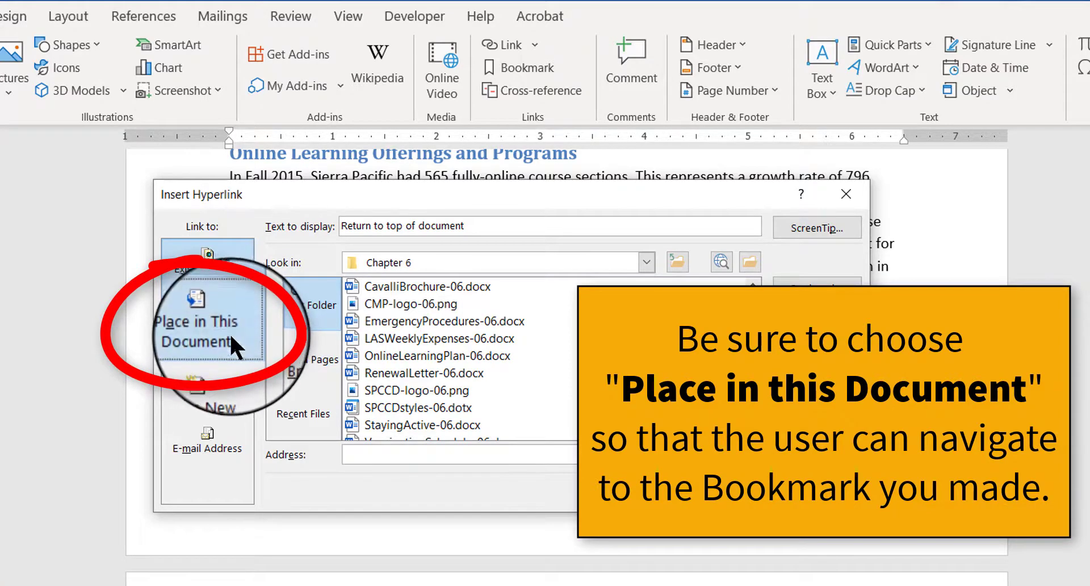
- Link the text to Top of the Document under Place in This Document and confirm
click(207, 324)
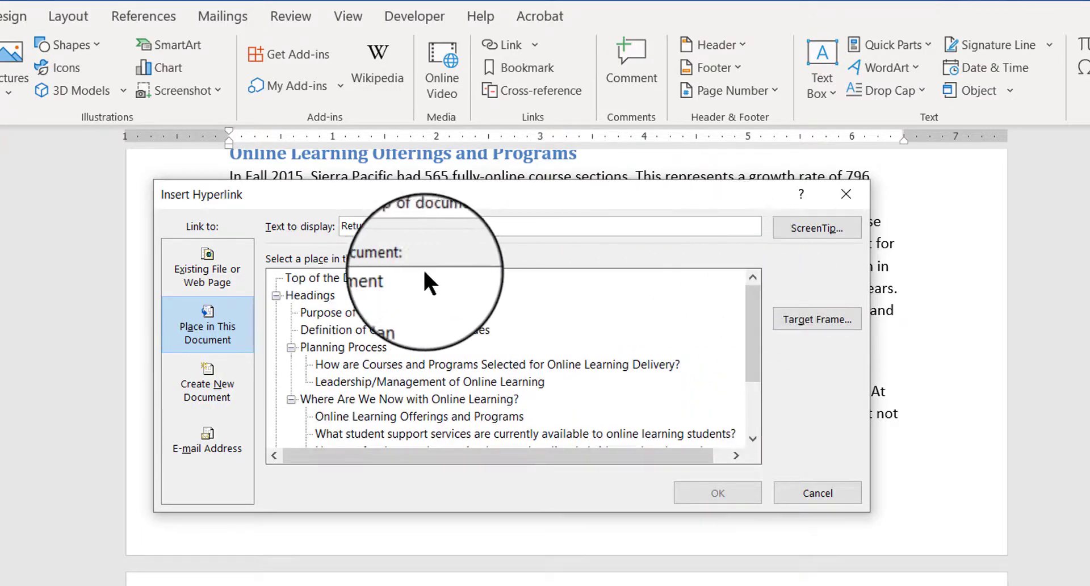
click(332, 278)
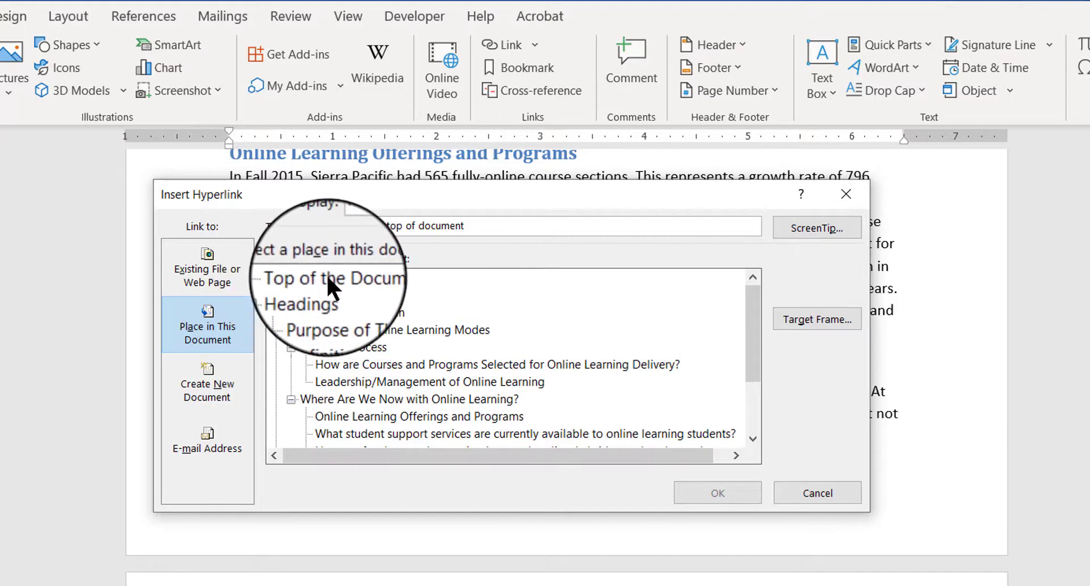
click(331, 278)
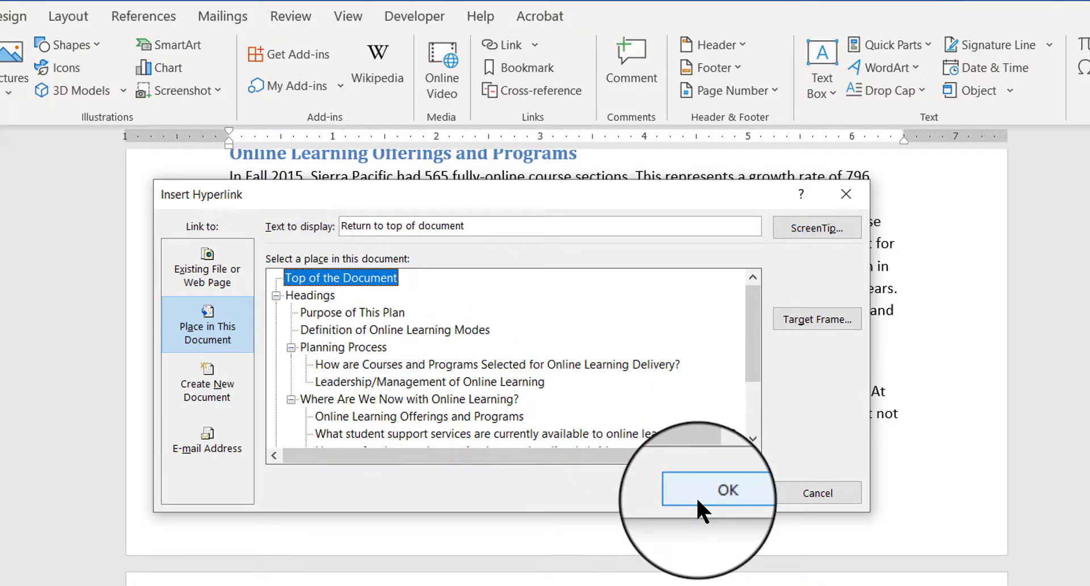
click(727, 490)
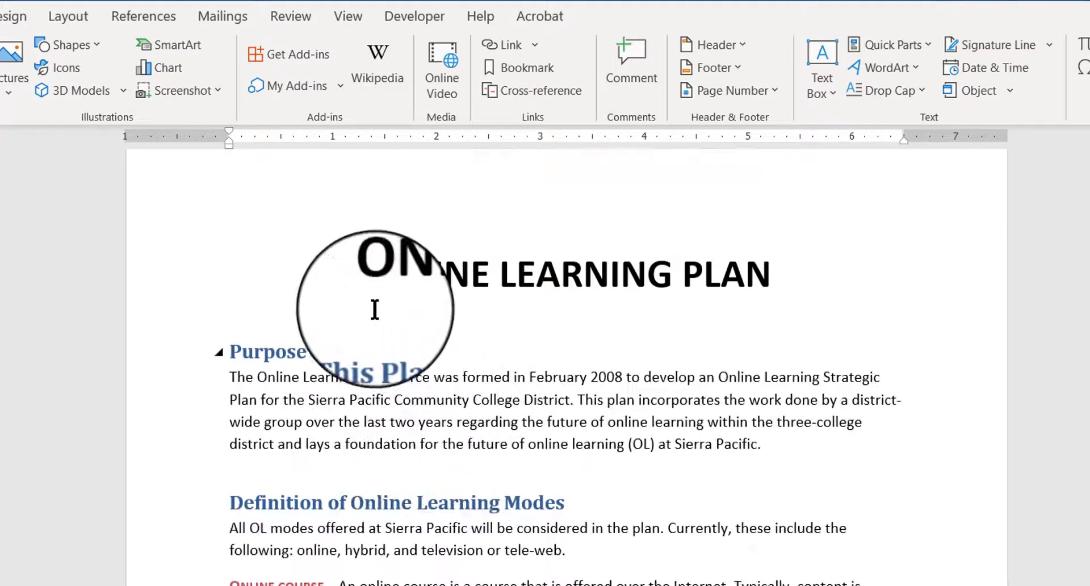
mouse_move(1017, 448)
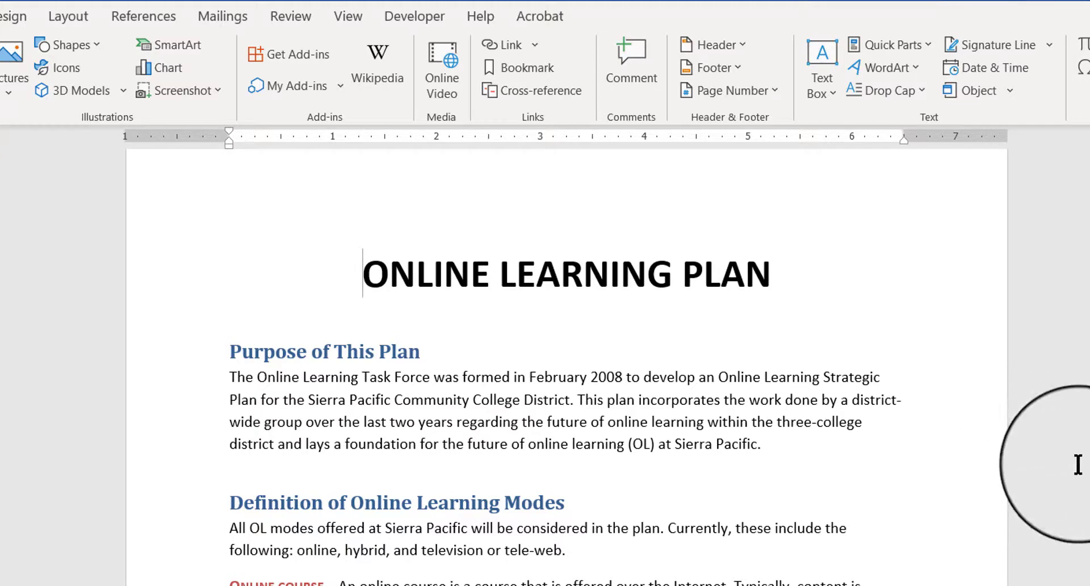
mouse_move(1061, 531)
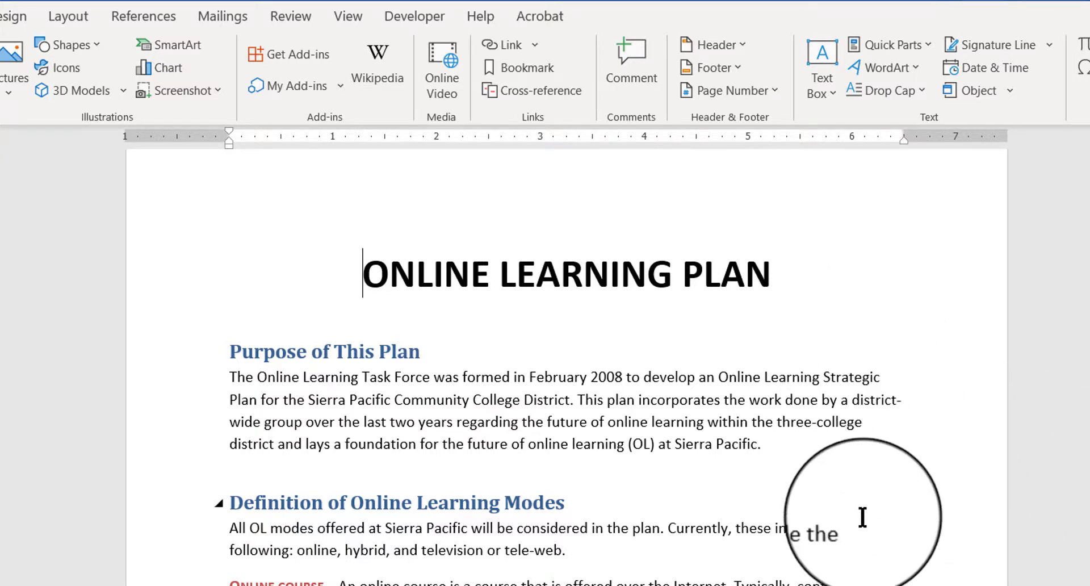
mouse_move(897, 545)
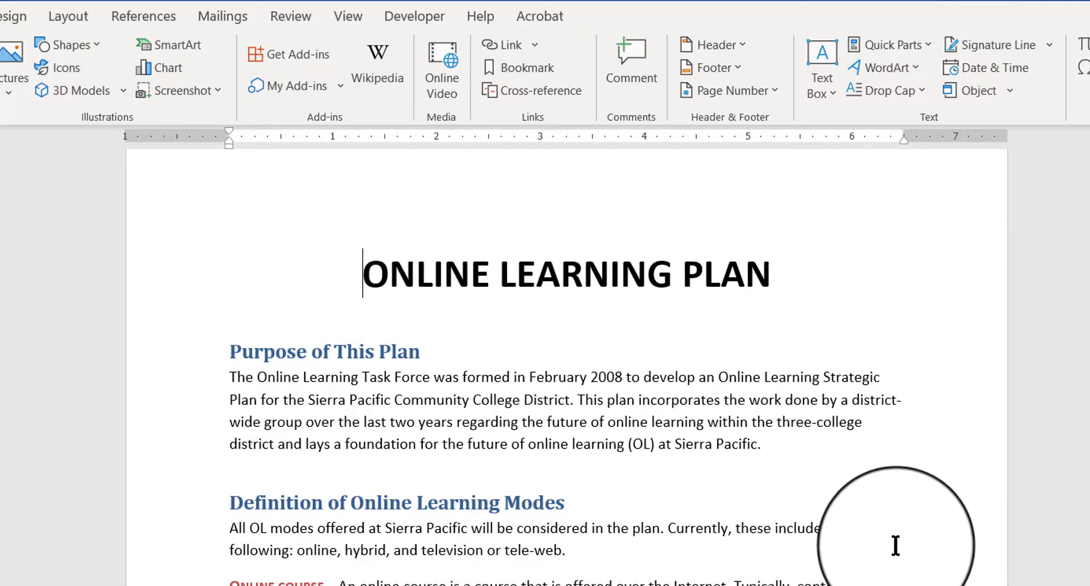
- Scroll to the student support services heading and place the cursor at its end
scroll(down, 3)
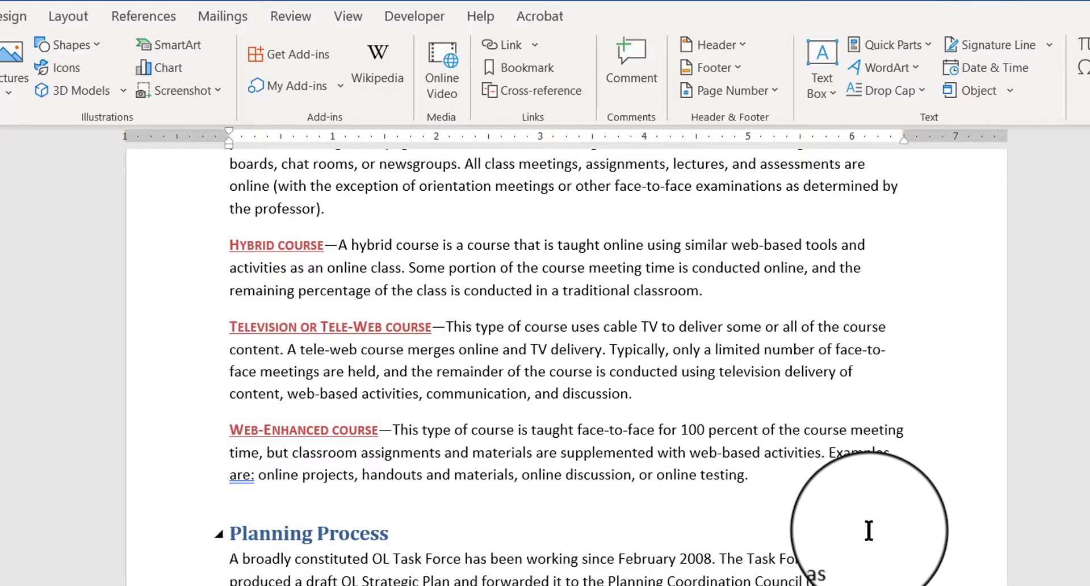
scroll(down, 3)
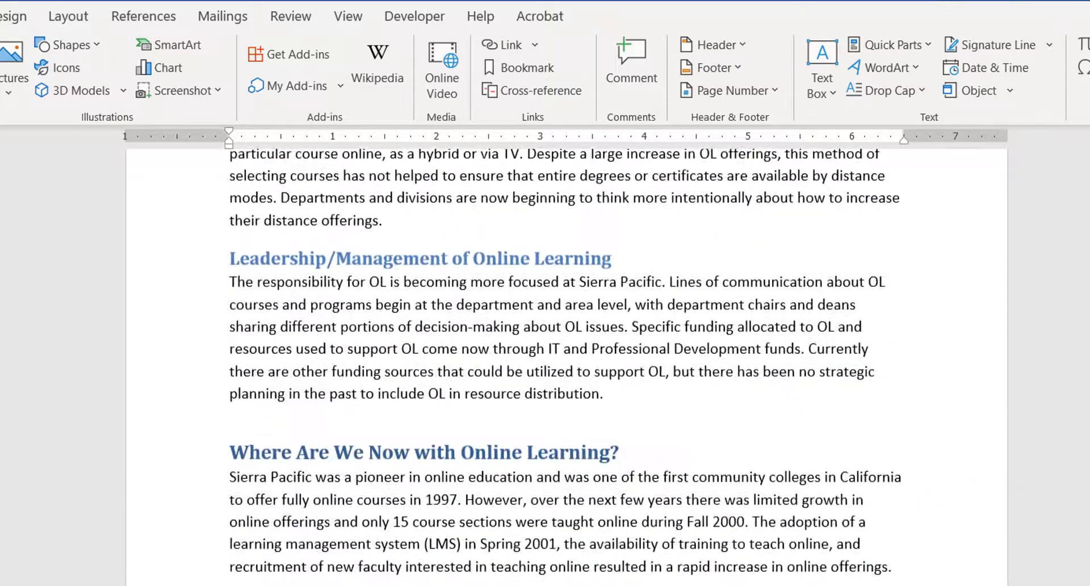
scroll(down, 3)
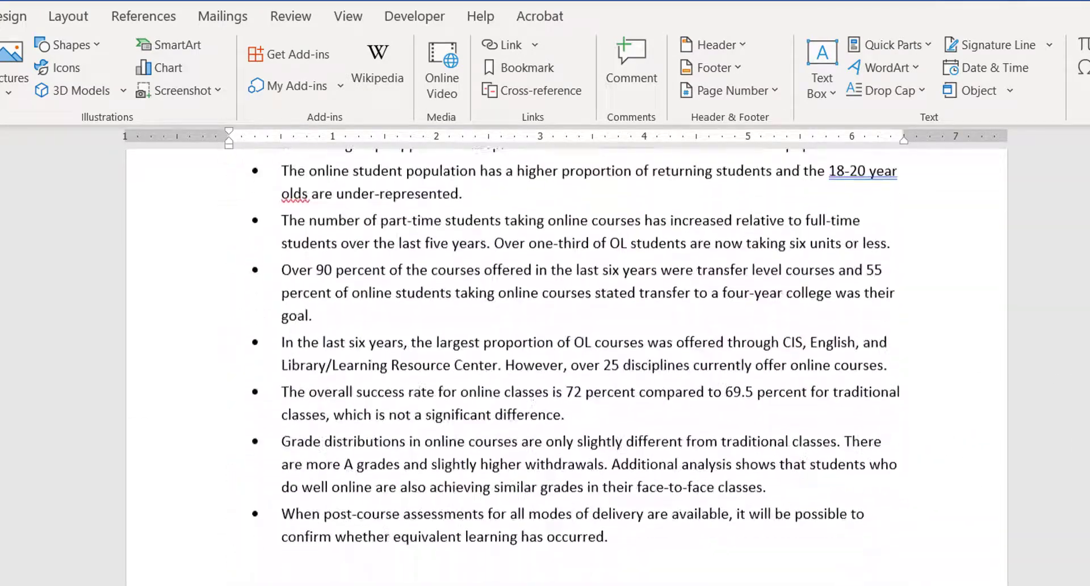
scroll(down, 3)
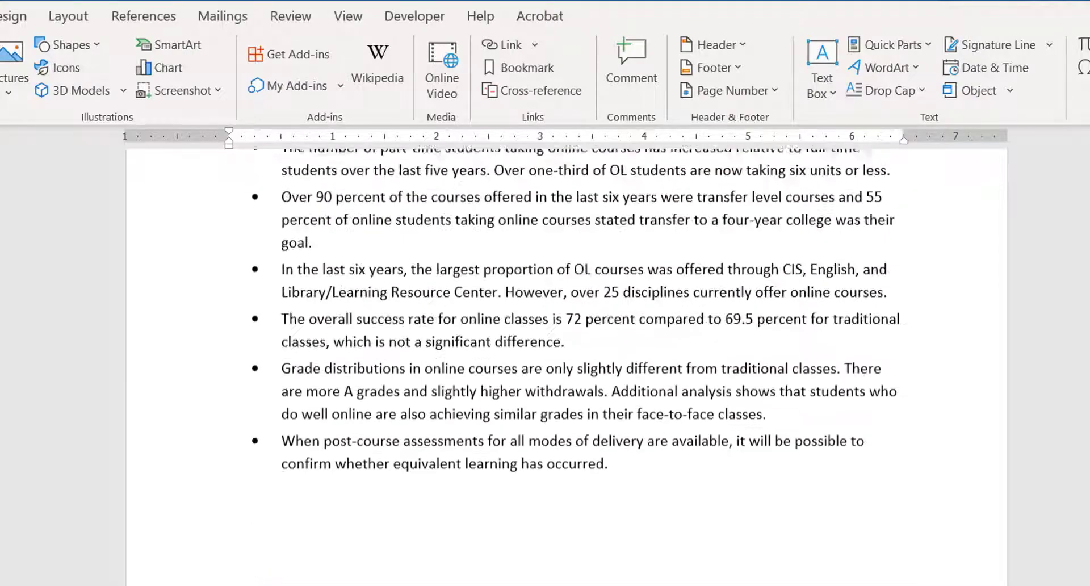
scroll(down, 3)
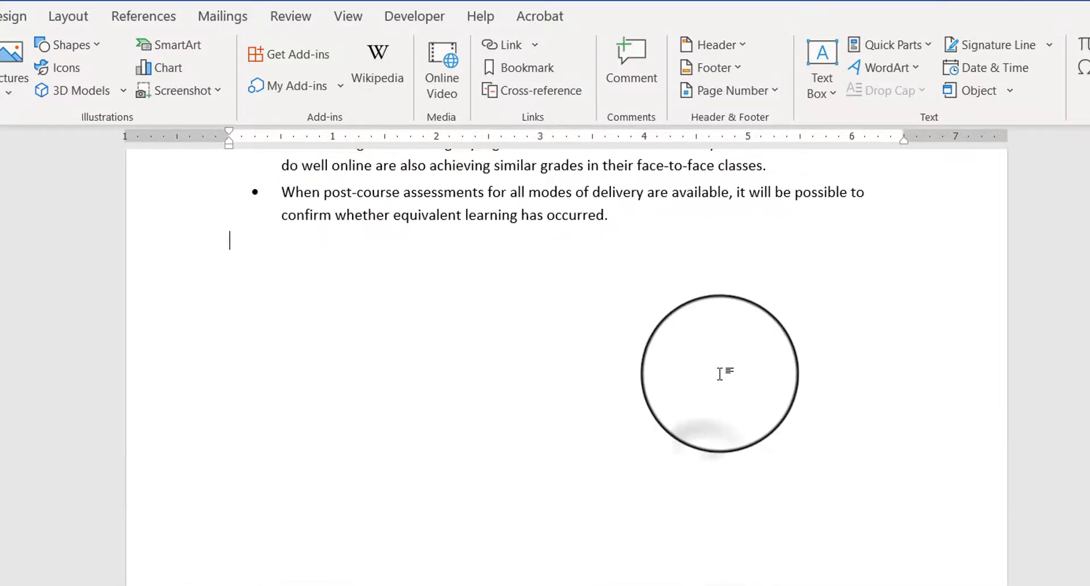
drag(721, 372, 848, 497)
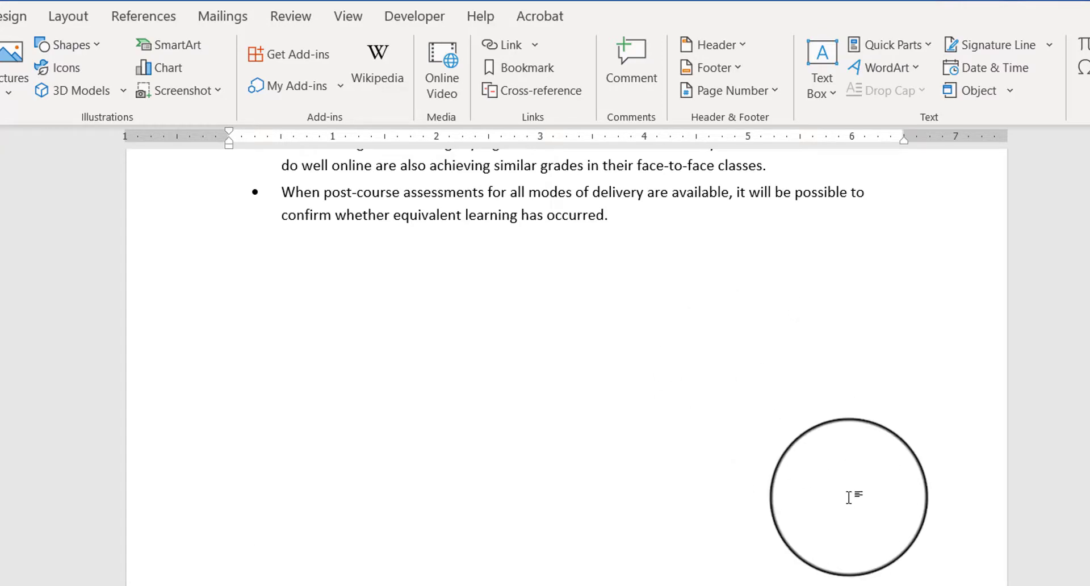
click(230, 277)
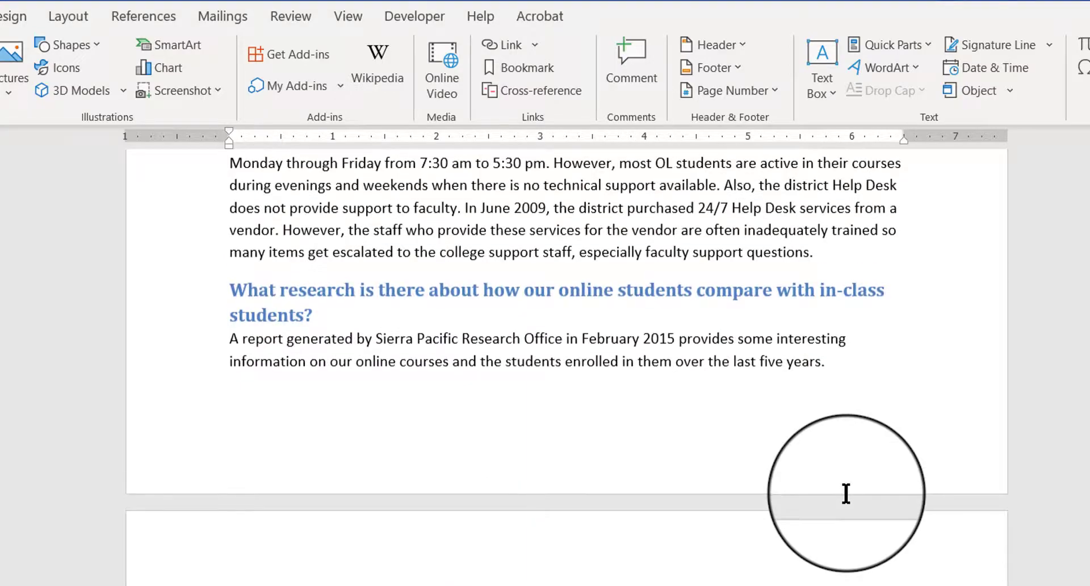
scroll(down, 3)
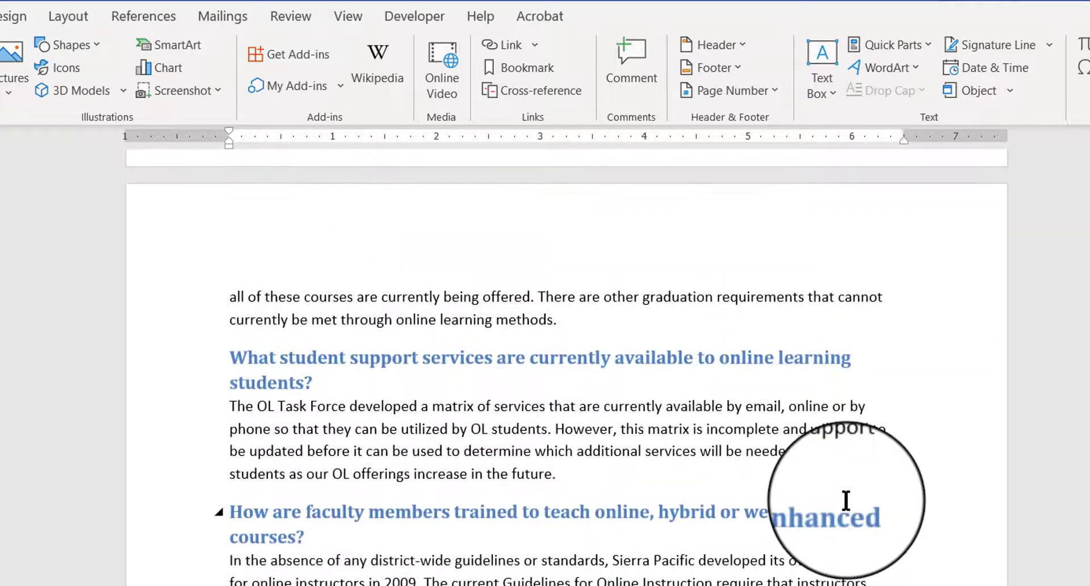
scroll(up, 3)
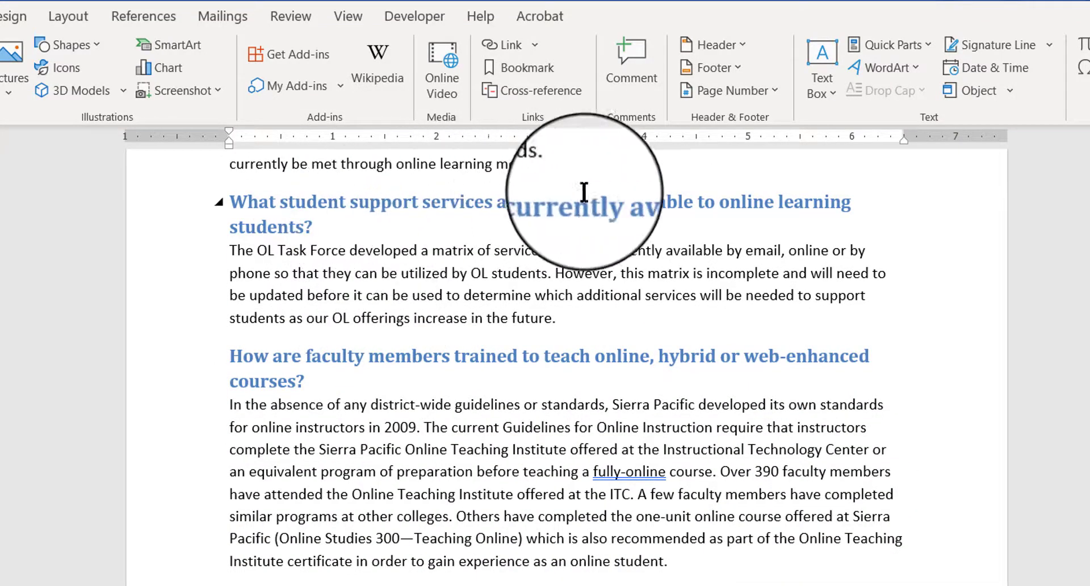
mouse_move(317, 230)
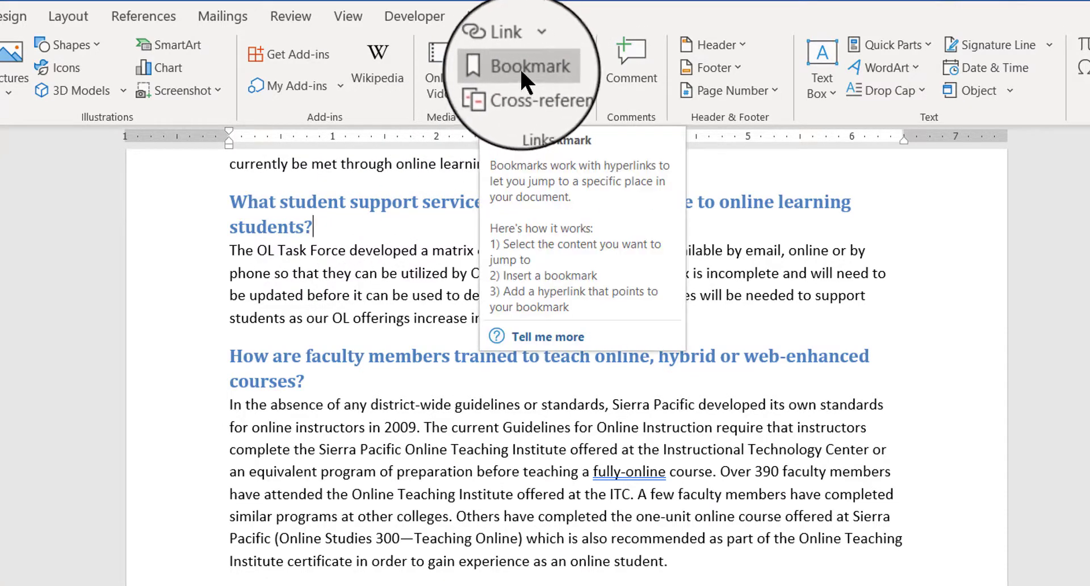
- Add a bookmark named Student_Support_Services at the student support services heading
click(527, 67)
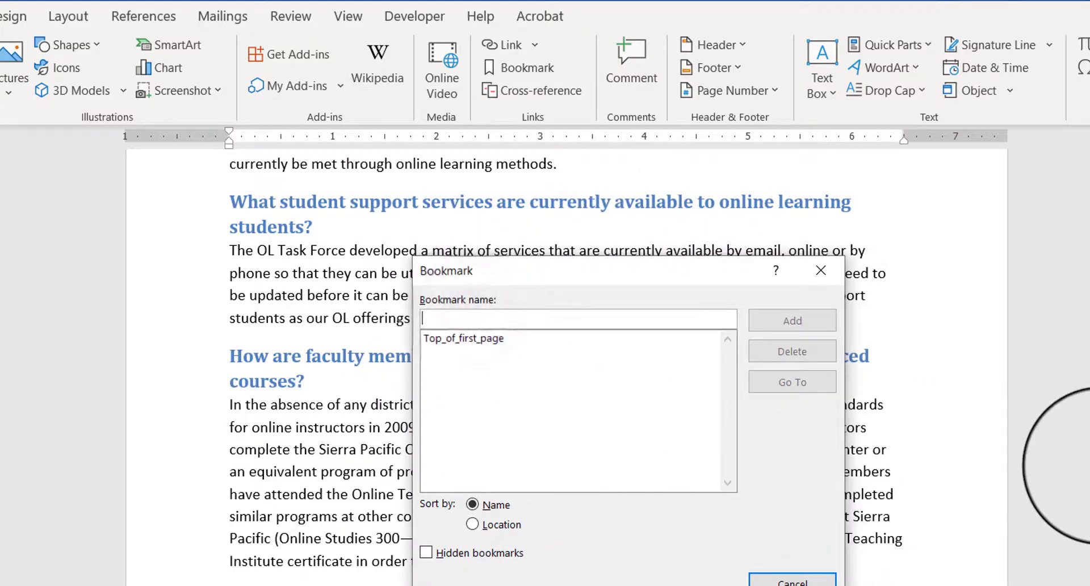
text(Student_Support)
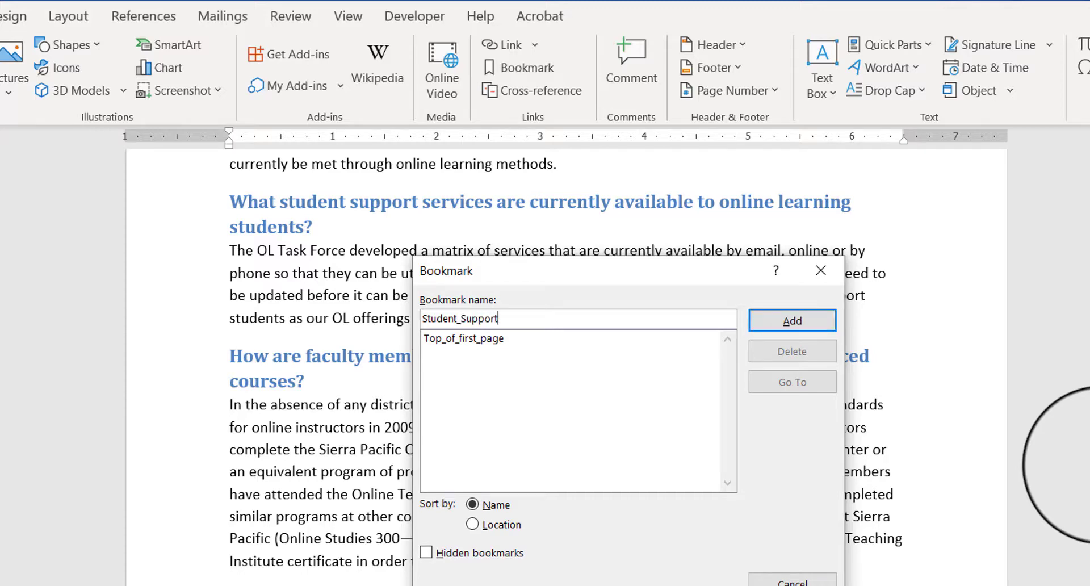
text(_Serv)
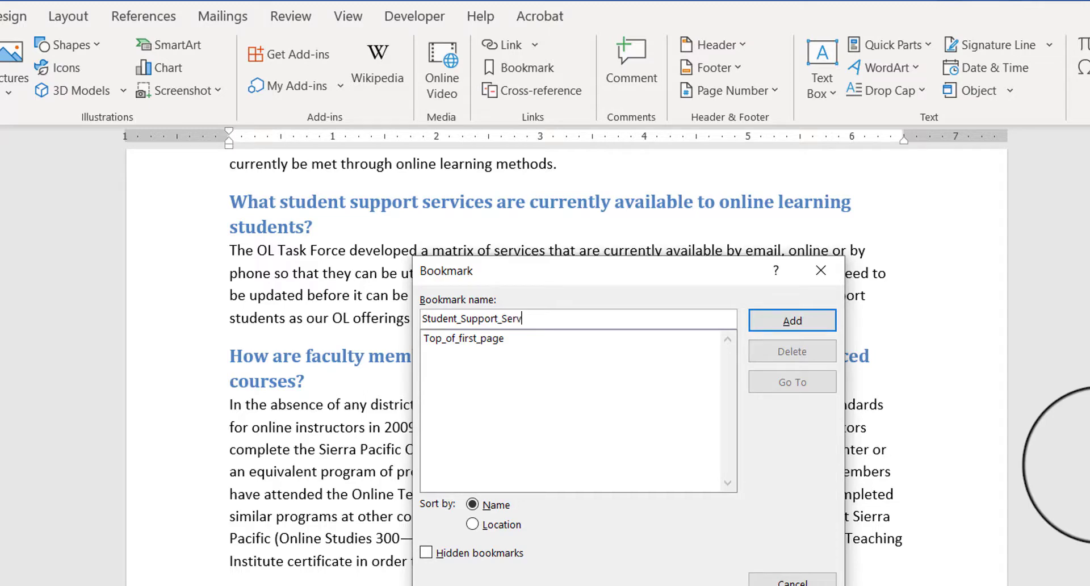
text(ices)
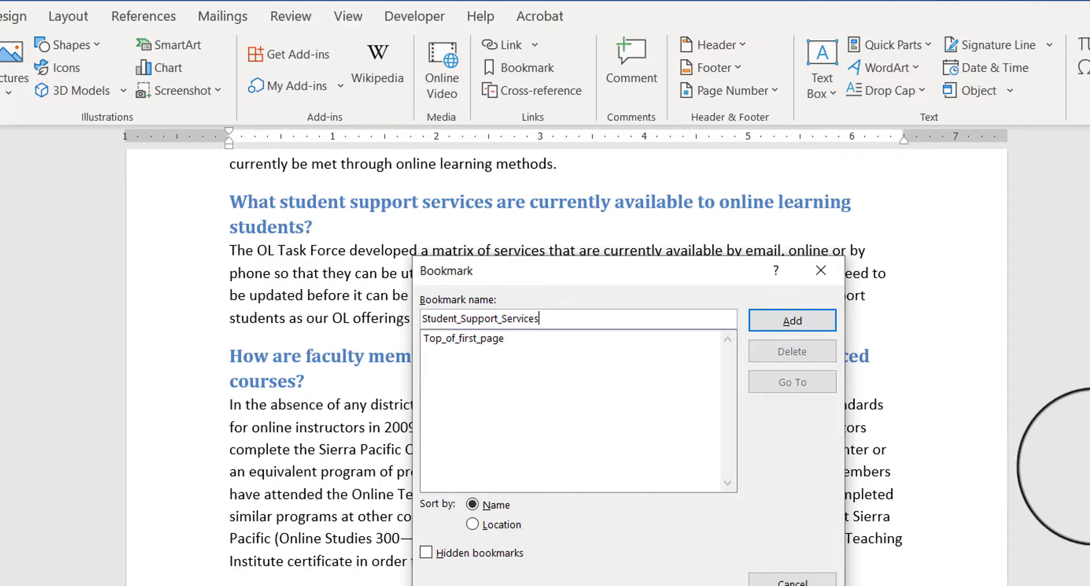
click(791, 321)
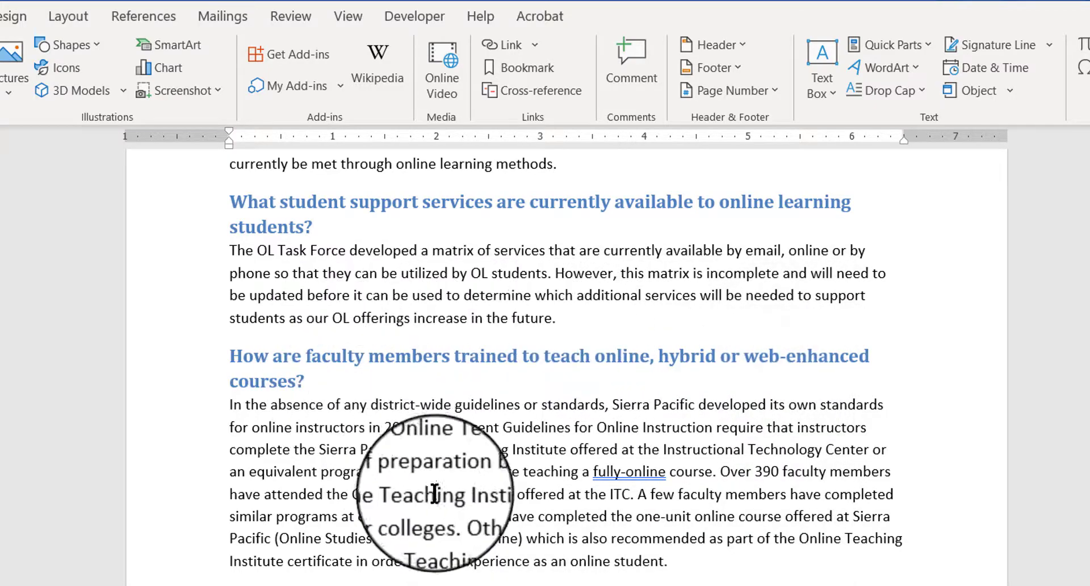
- Type 'Go to information about student support services' below the last bullet at the document's end
scroll(down, 3)
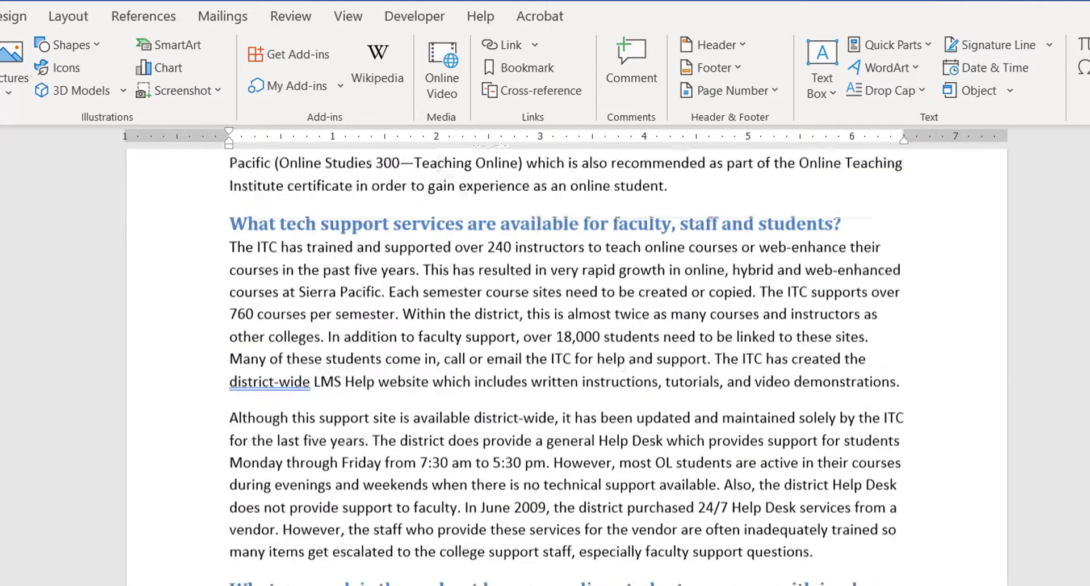
scroll(down, 3)
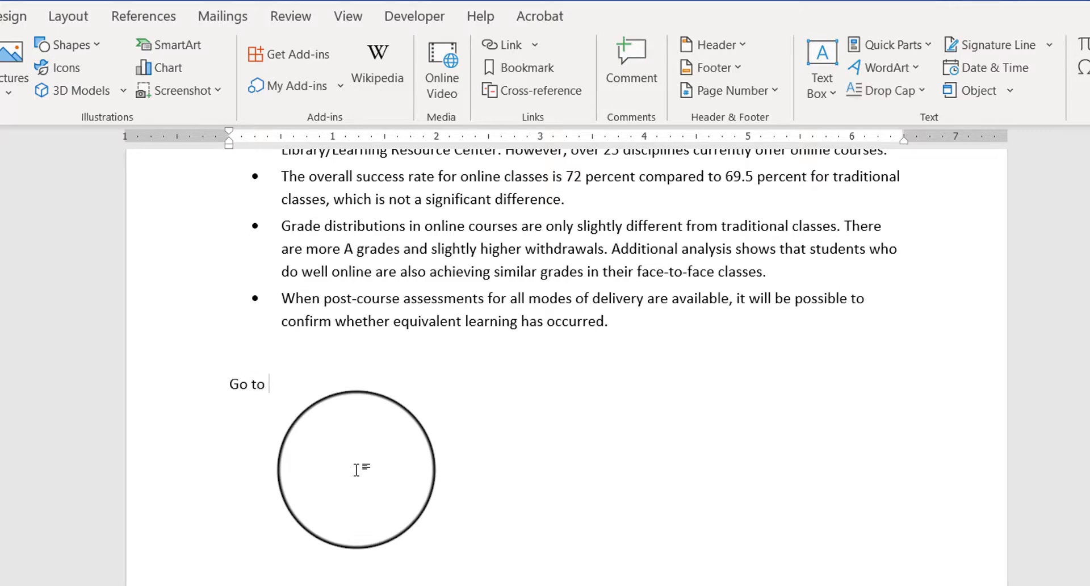
text(inforom)
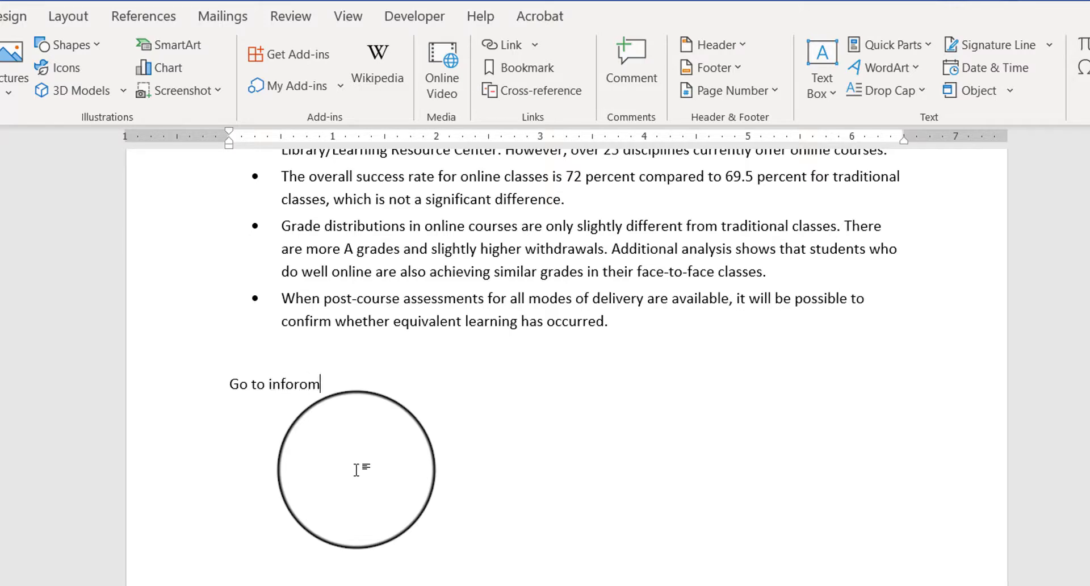
key(BackSpace)
text(mation about)
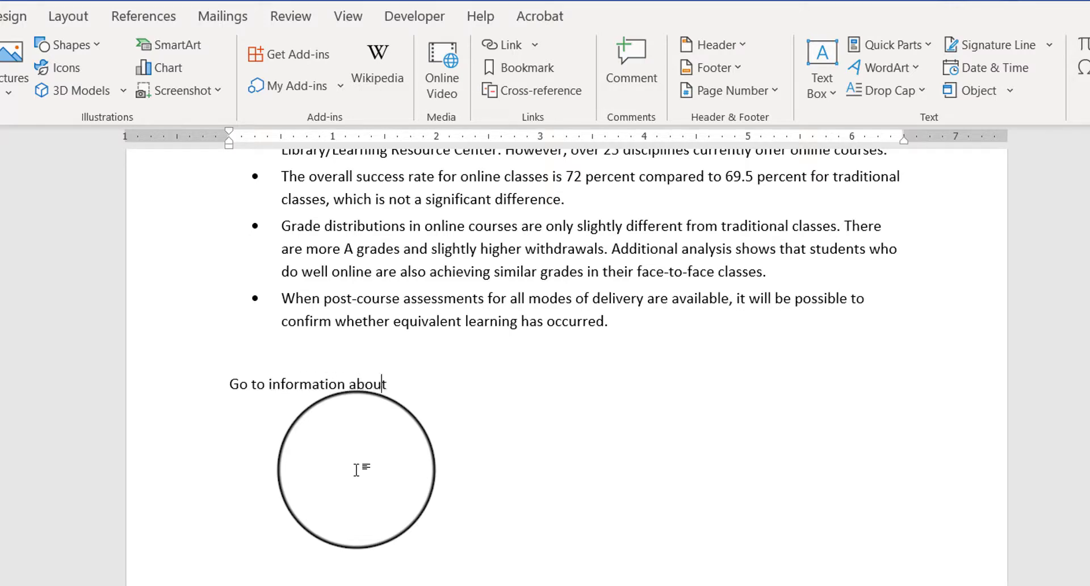
text(student)
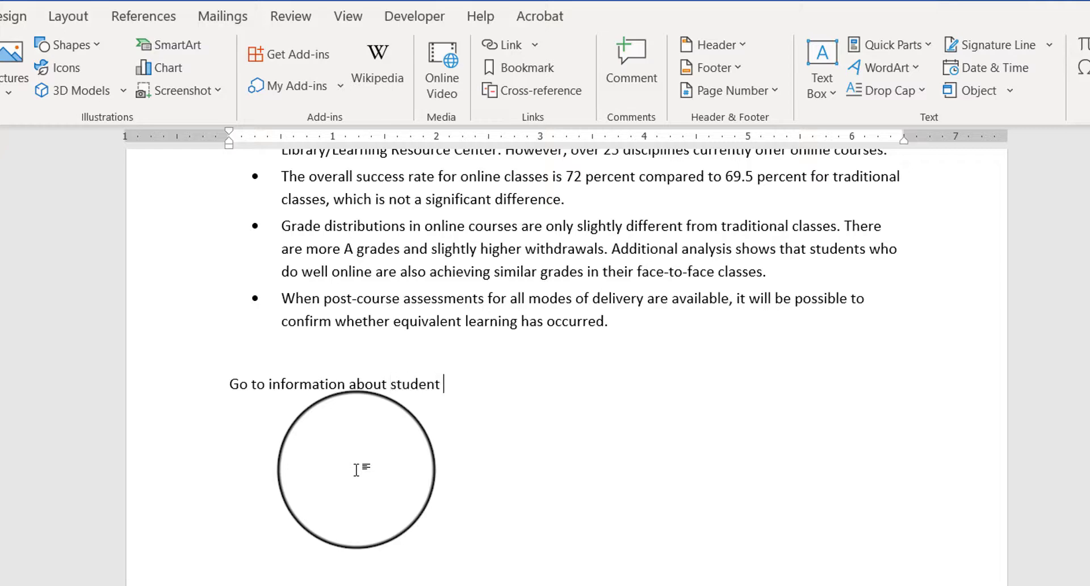
text(support serv)
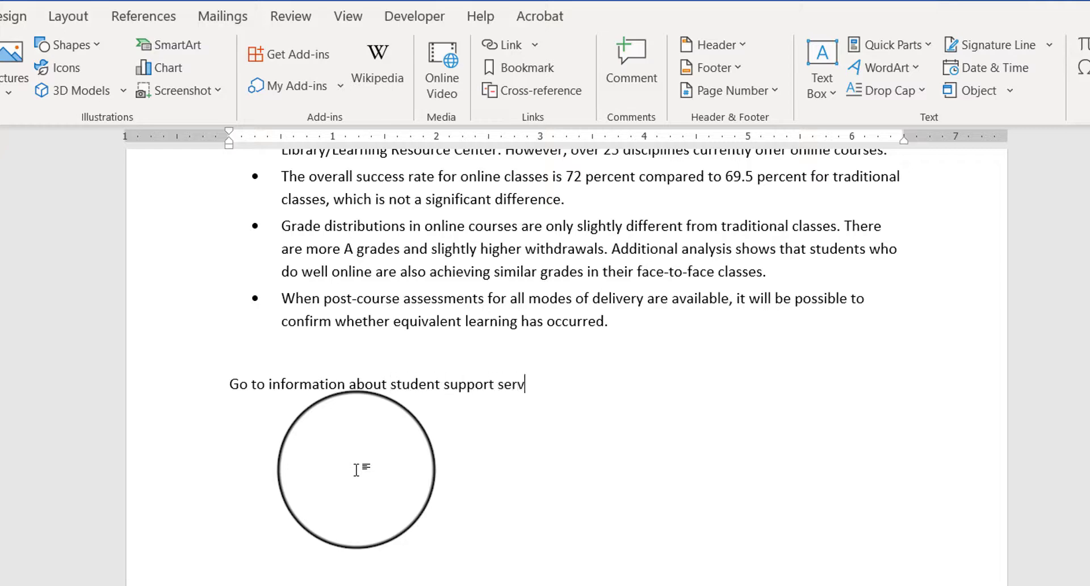
text(ices)
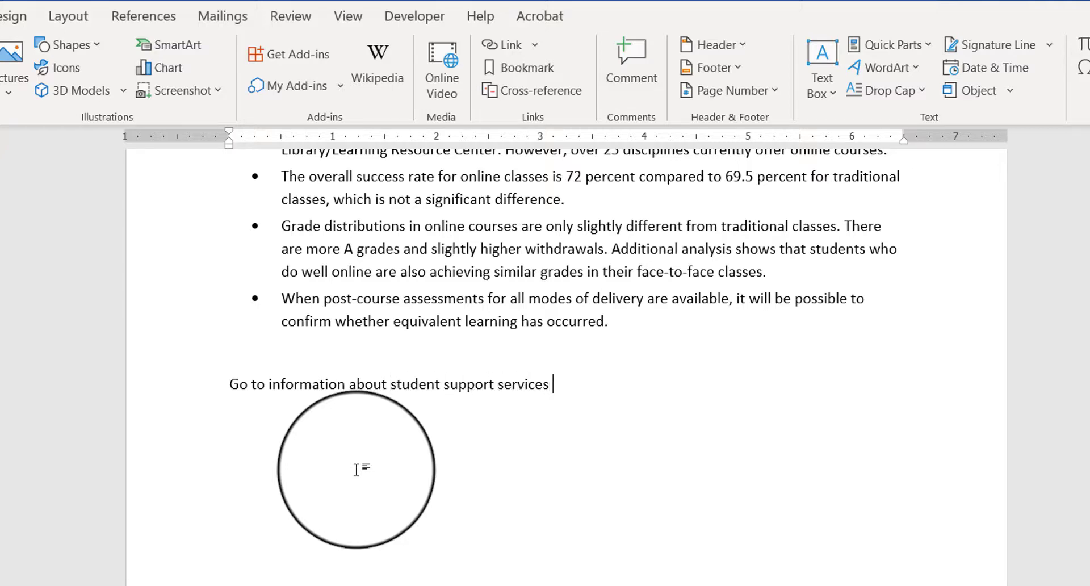
- Link the selected 'Go to information about student support services' line to the Student_Support_Services bookmark
drag(355, 470, 224, 381)
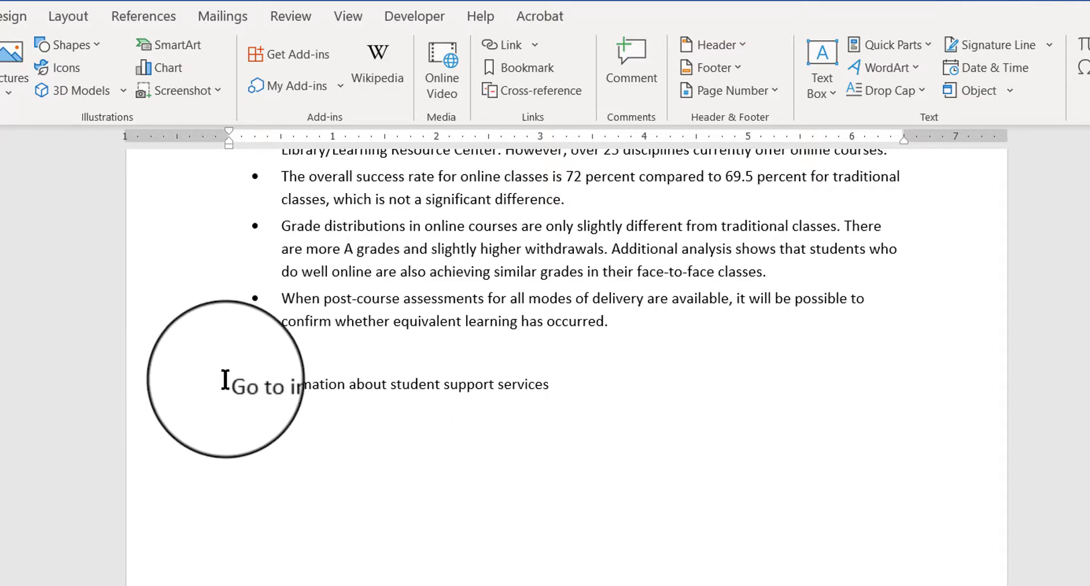
drag(229, 384, 550, 383)
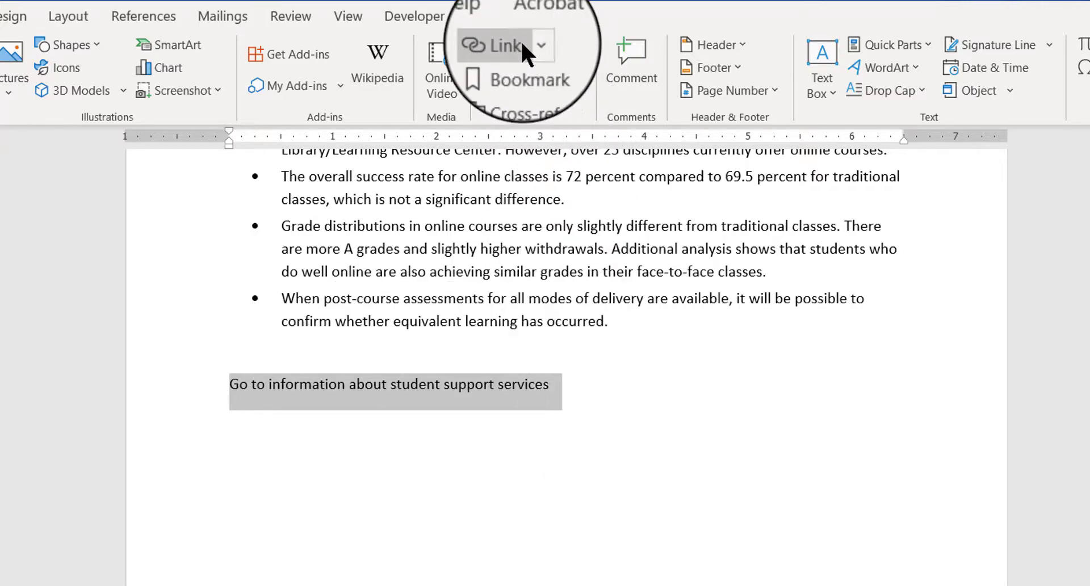
mouse_move(504, 44)
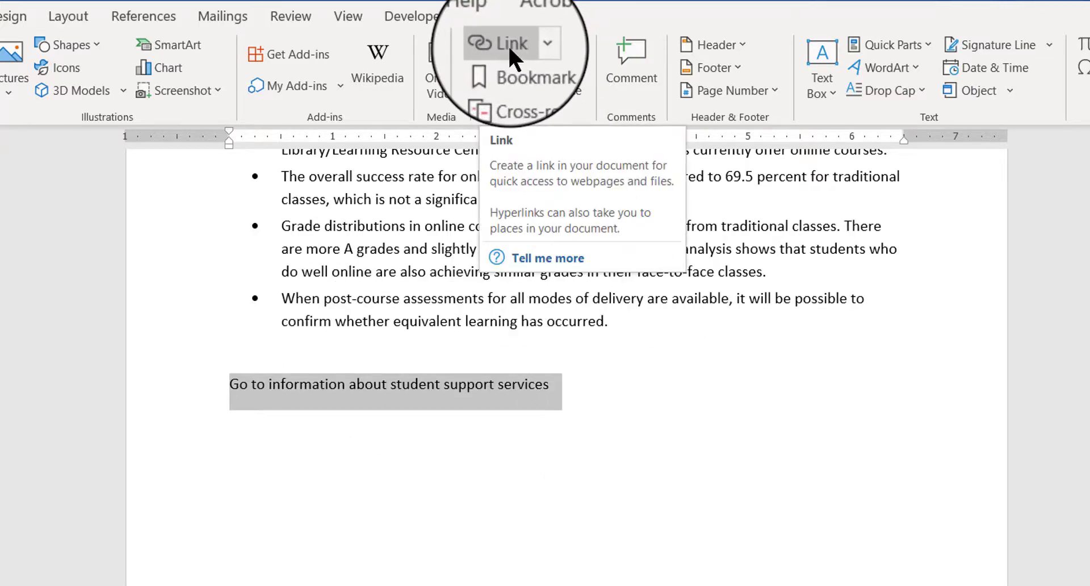
click(506, 45)
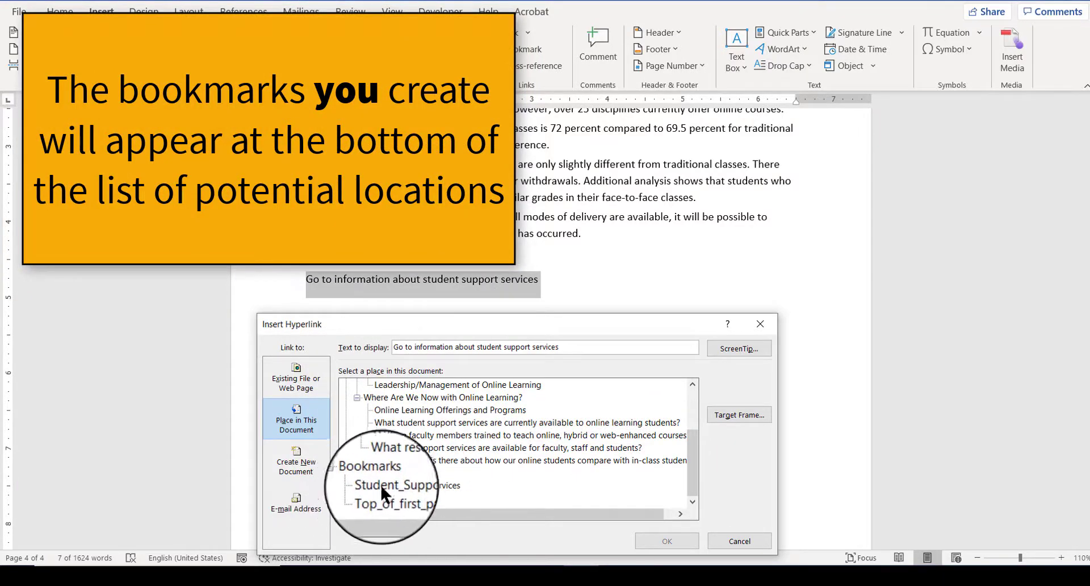
click(405, 485)
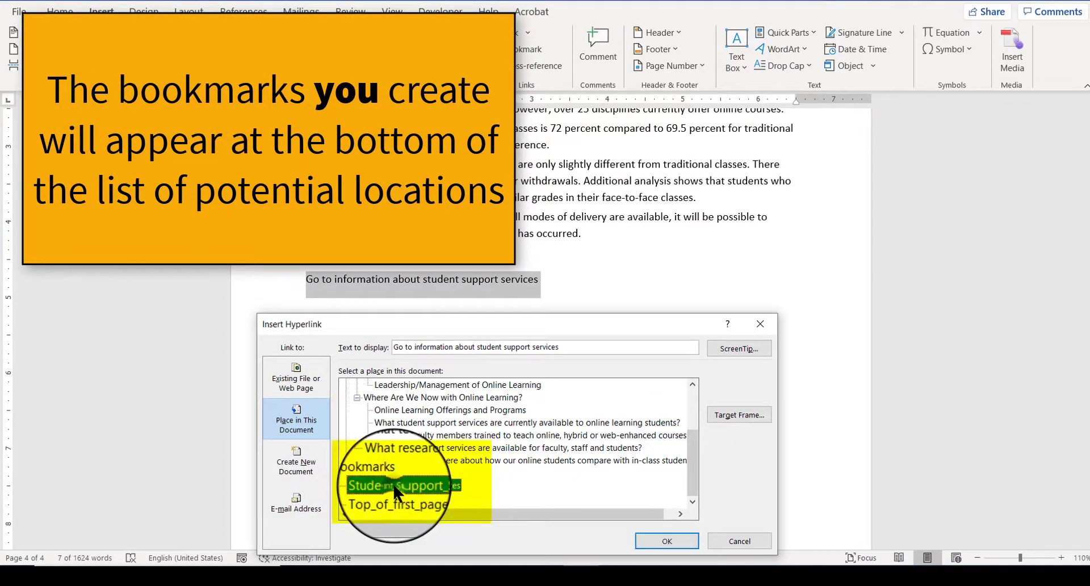
click(666, 540)
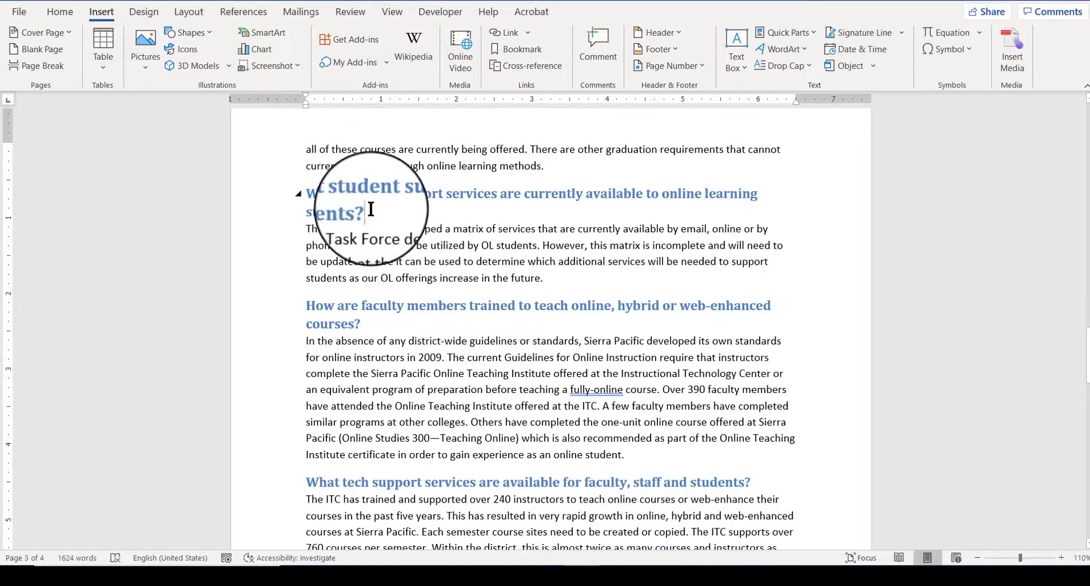
mouse_move(462, 268)
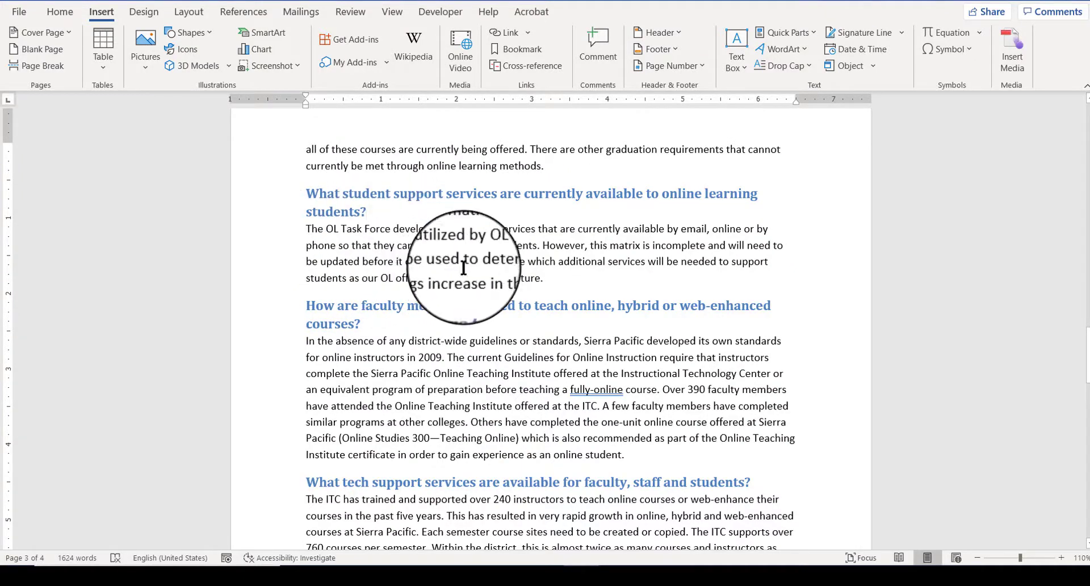
mouse_move(924, 255)
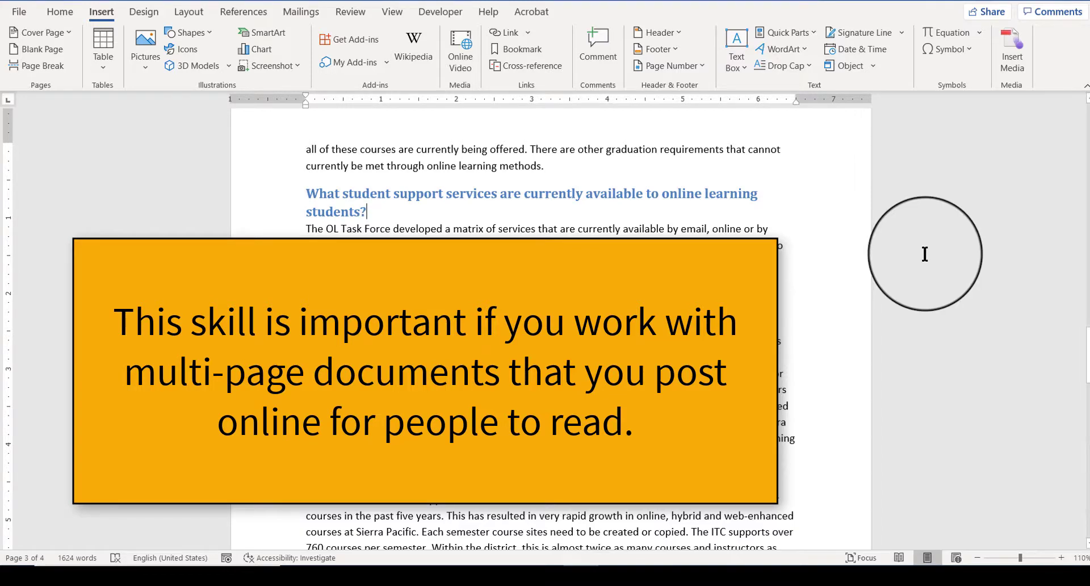
mouse_move(931, 256)
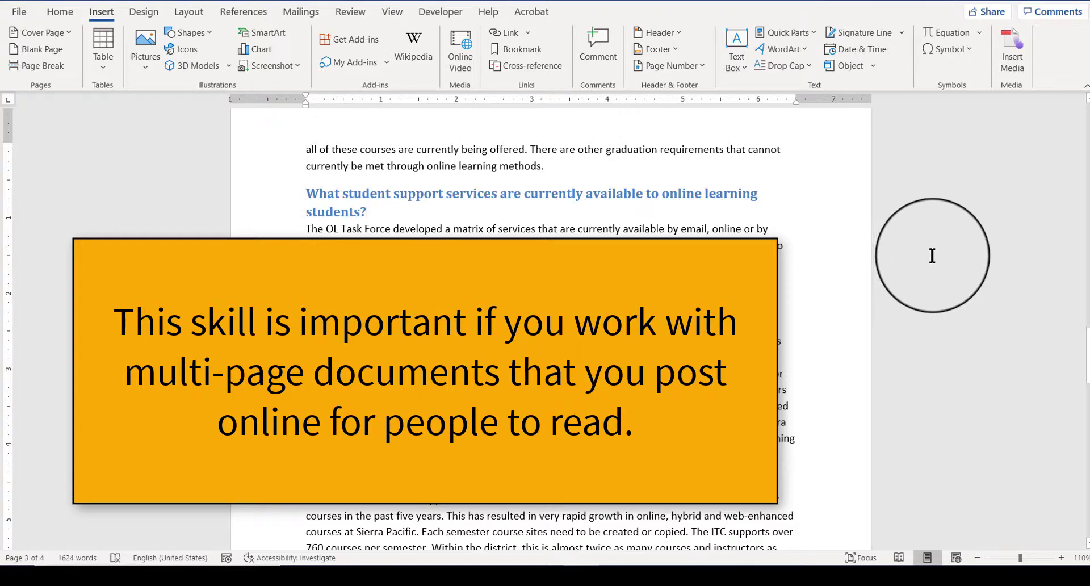
mouse_move(958, 264)
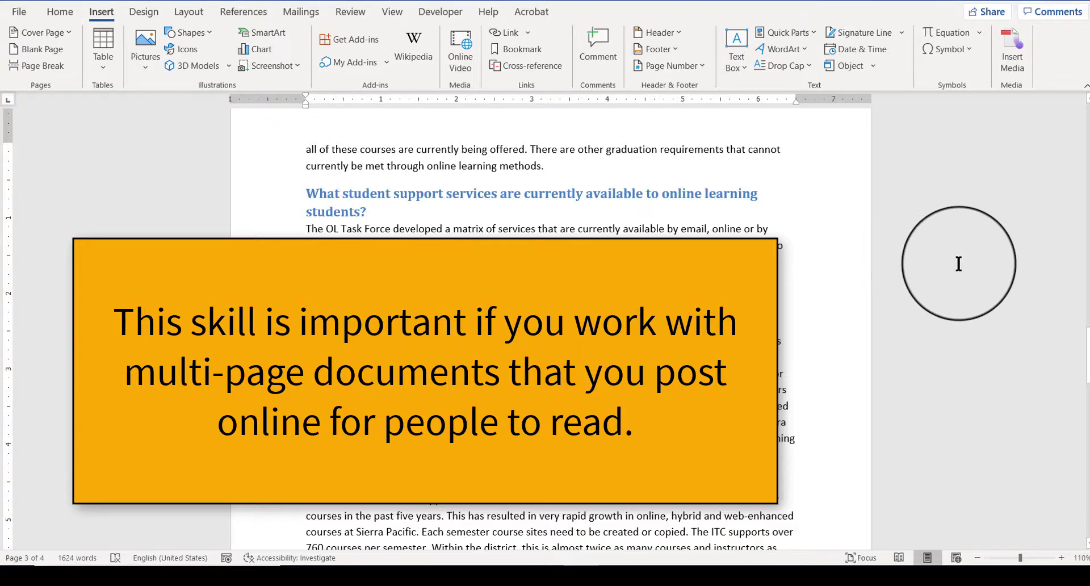
mouse_move(965, 274)
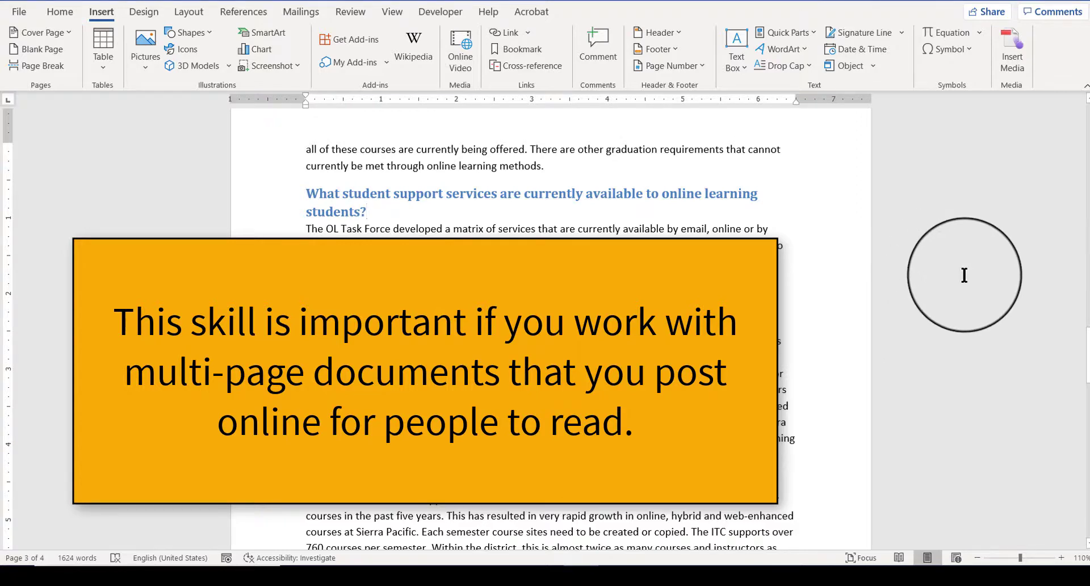